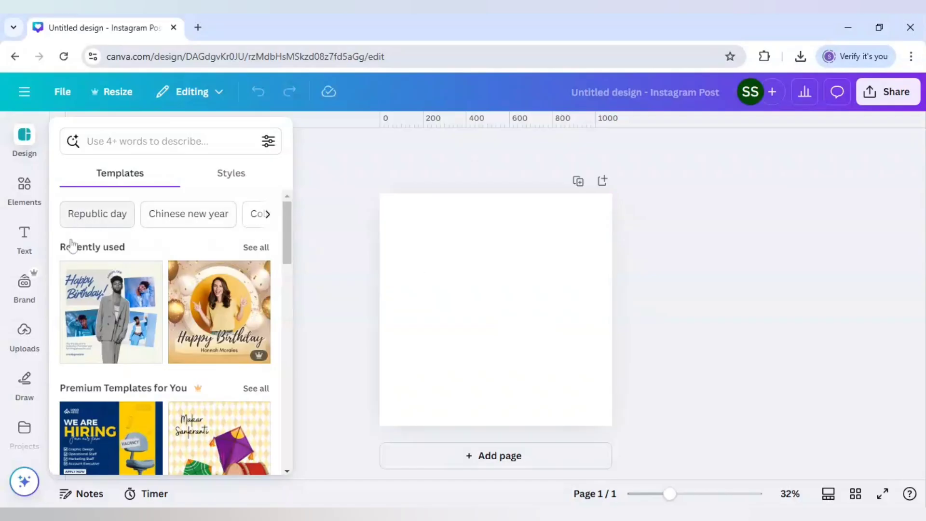
Step: Add a square from Elements, stretch it over the page and fill it solid black
click(24, 189)
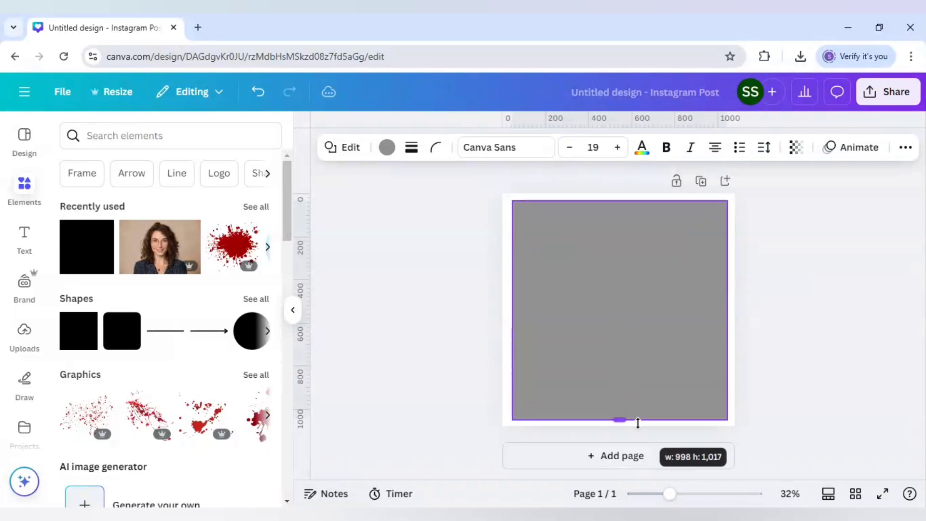
click(619, 310)
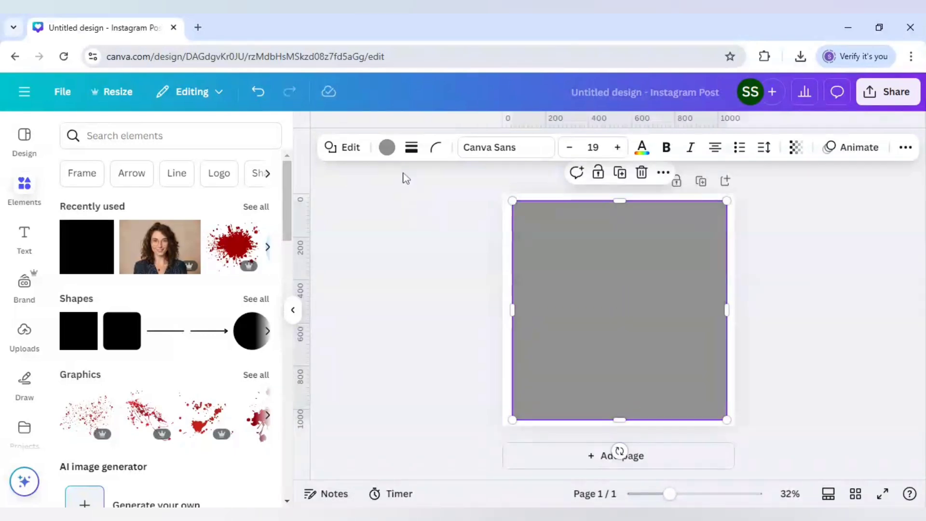
click(386, 147)
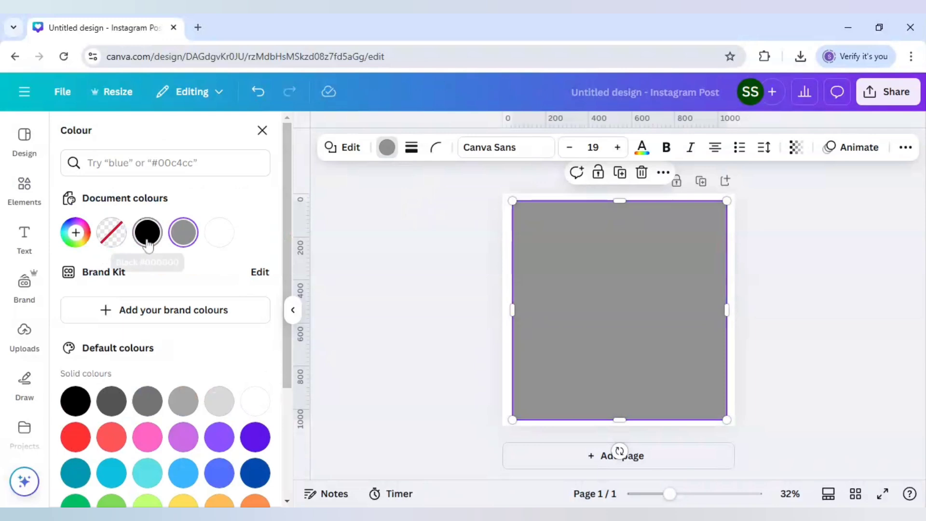
click(147, 232)
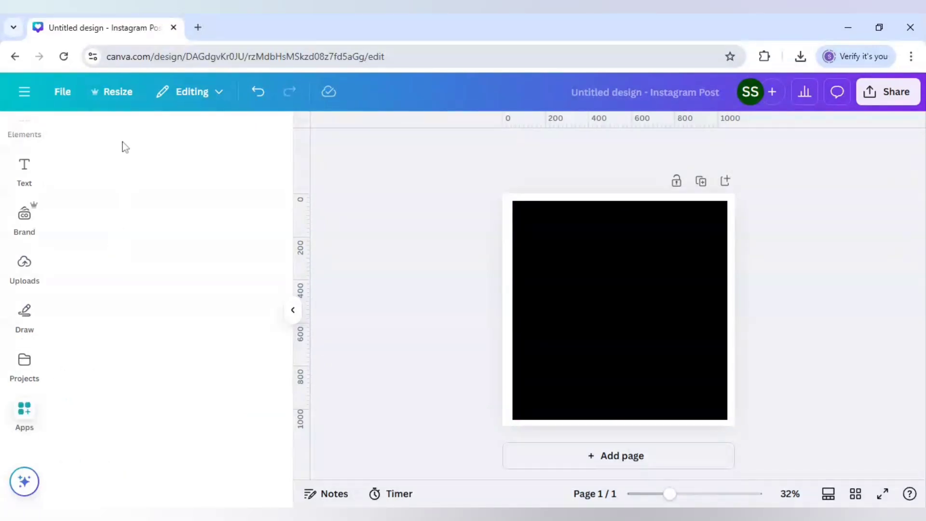
Step: Find and launch the Brandfetch Logo app from the Canva apps library
click(24, 415)
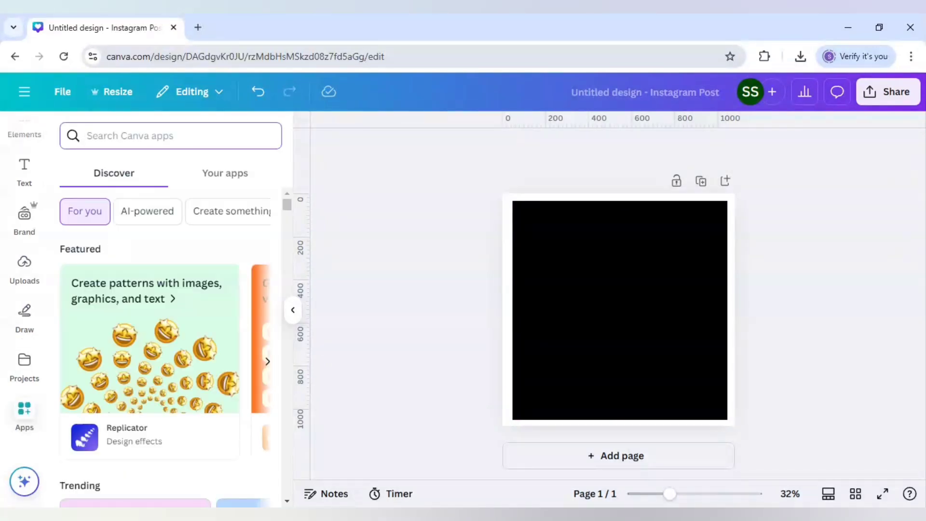
text(brandfetch)
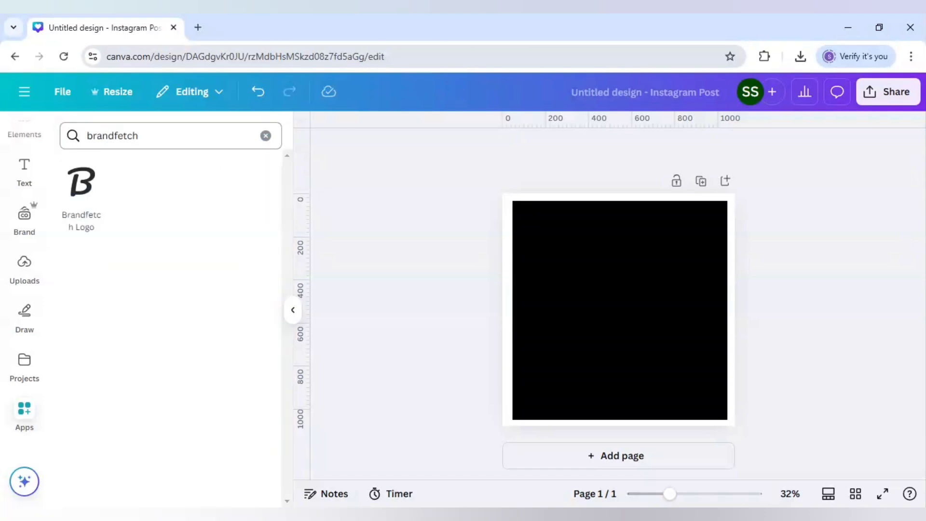
click(81, 181)
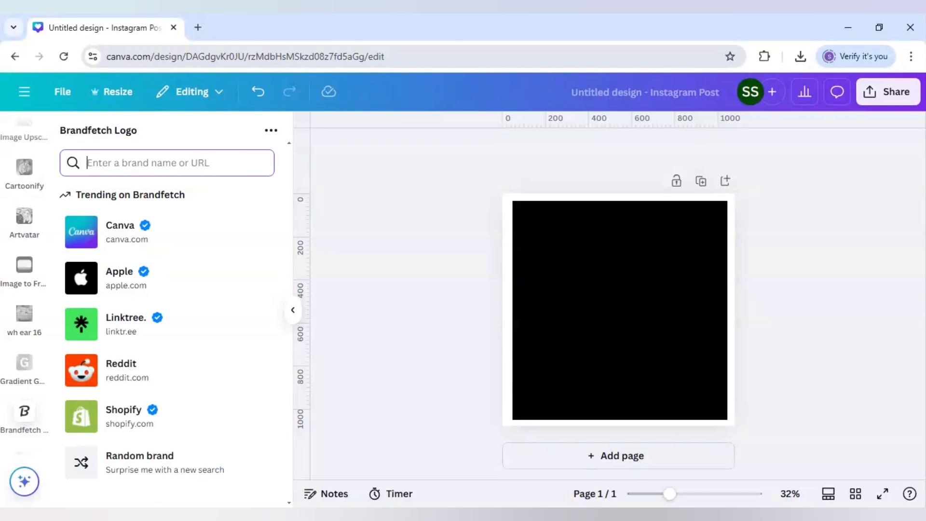
Step: Search 'pinterest', pick pinterest.com and add its round red logo to the page
text(pinter)
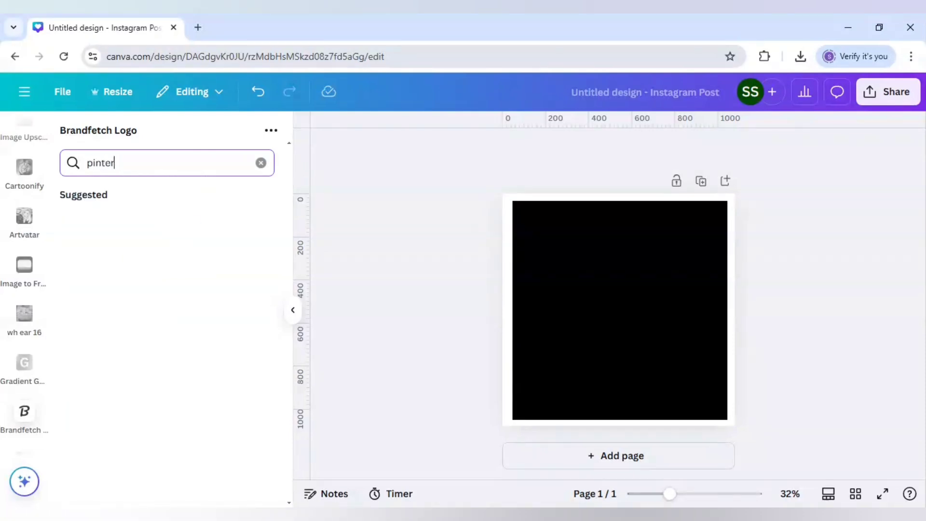
text(est)
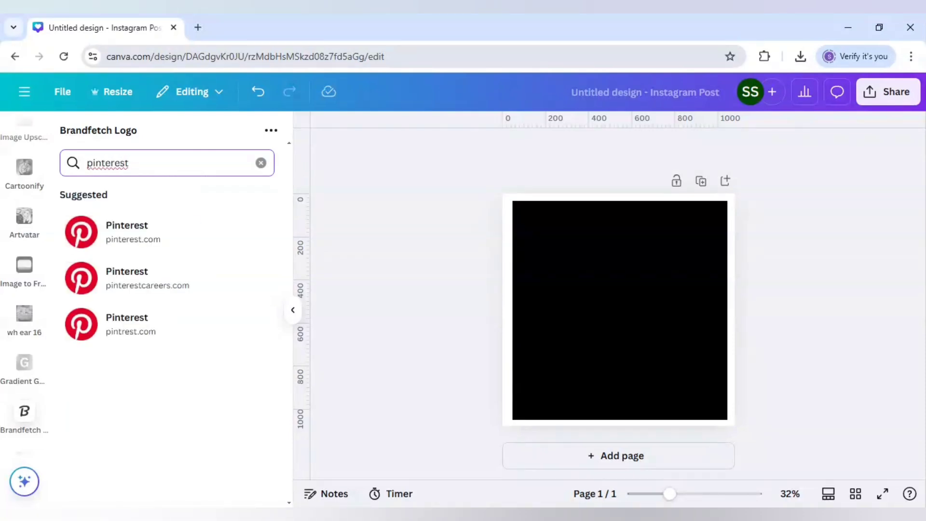
click(127, 231)
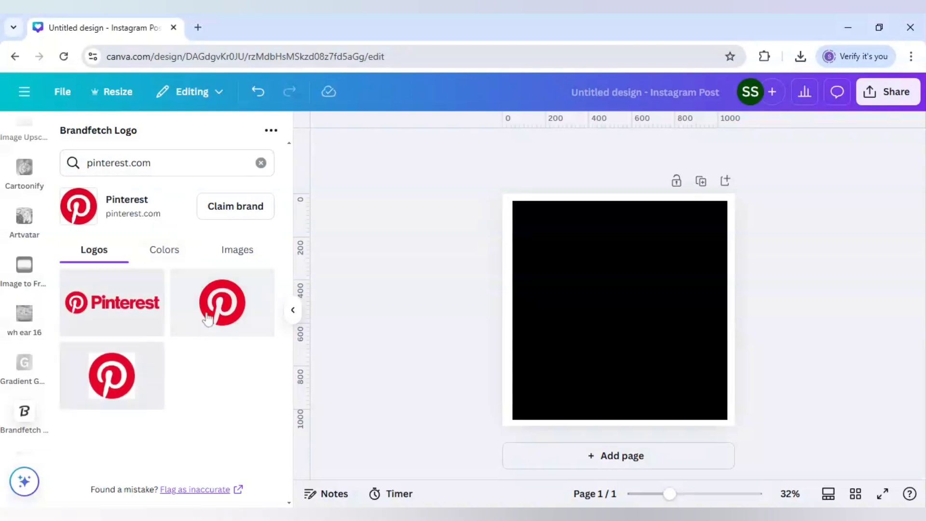
click(221, 302)
text(instagram)
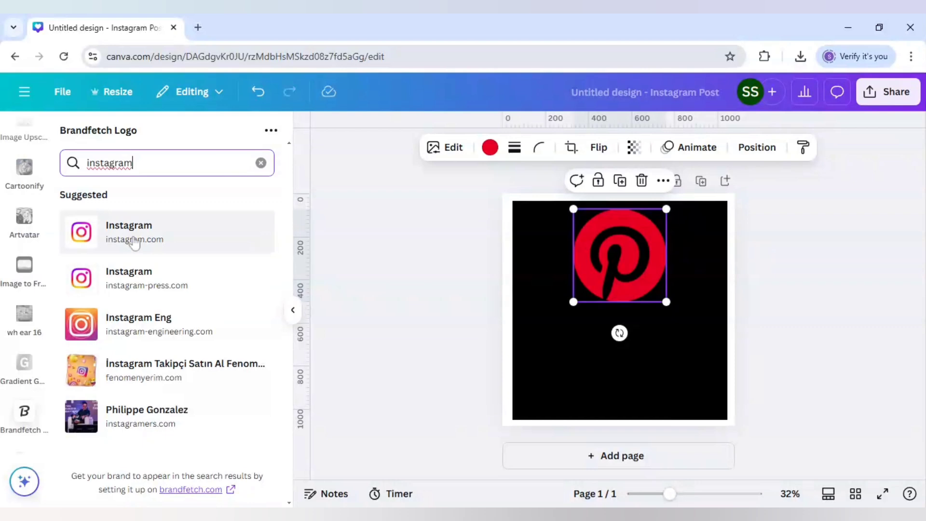
Step: Add the instagram.com logo and position it at the lower left of the square
click(128, 231)
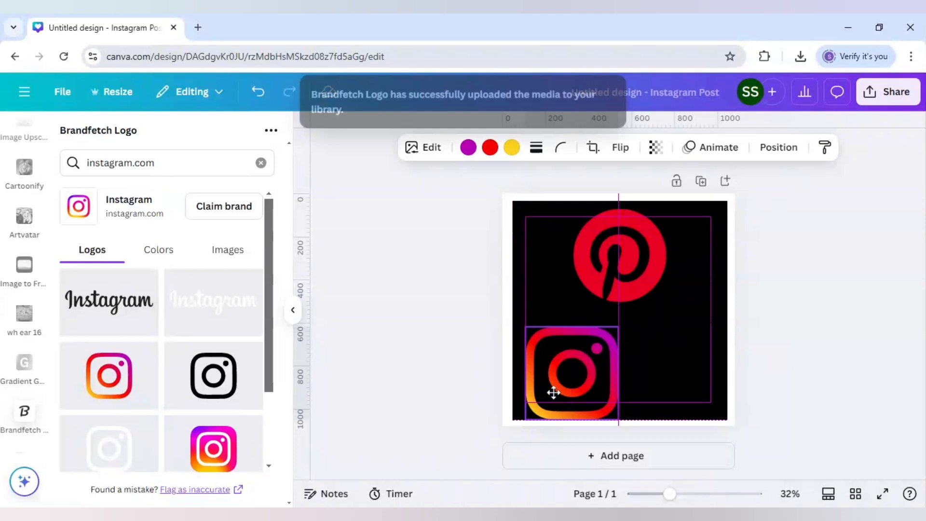
click(570, 376)
text(link)
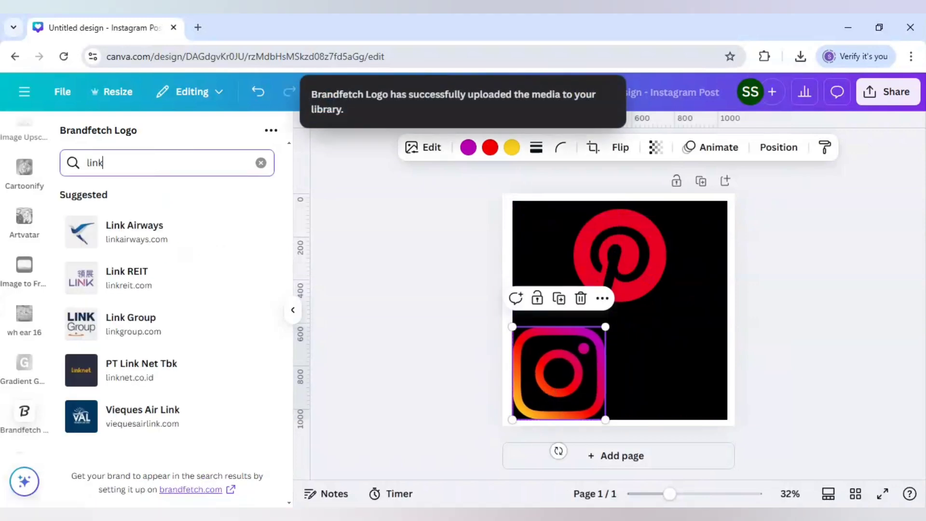
Step: Add the linkedin.com logo at the lower right and centre Pinterest at the top
text(edin)
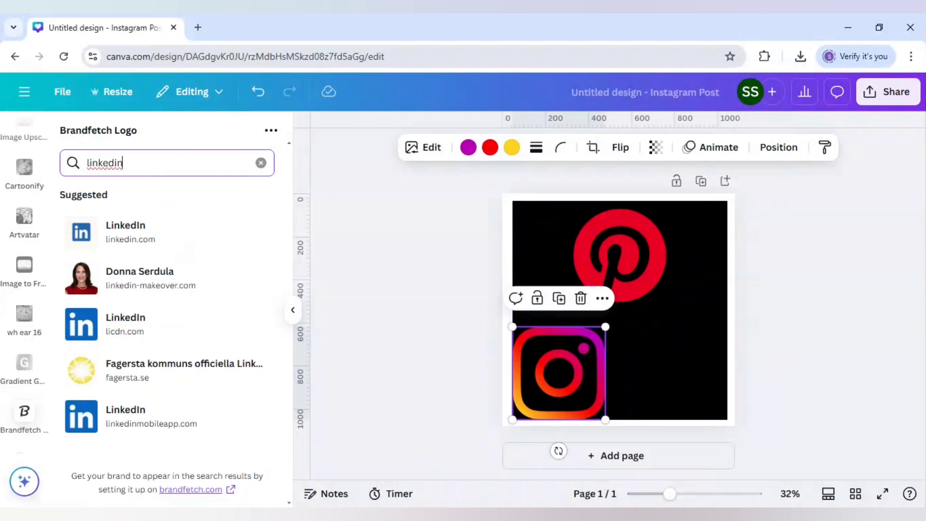
click(125, 231)
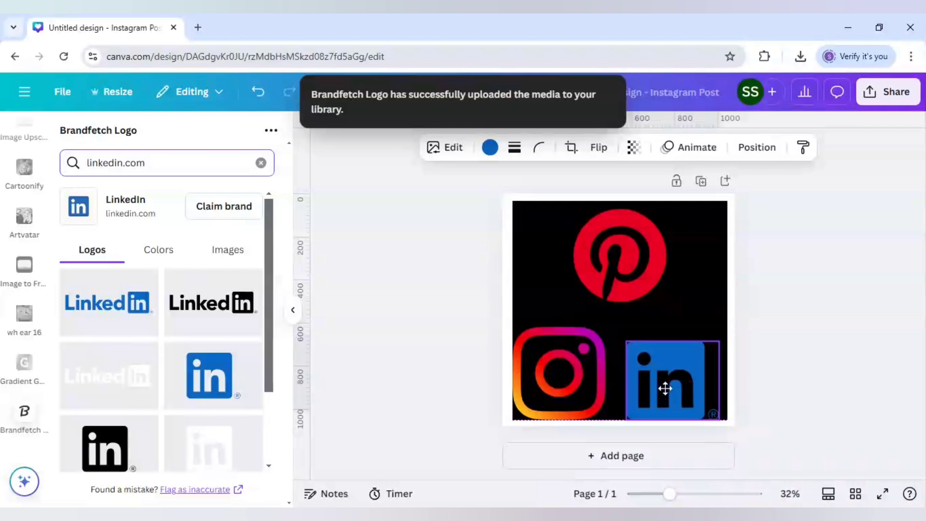
click(619, 254)
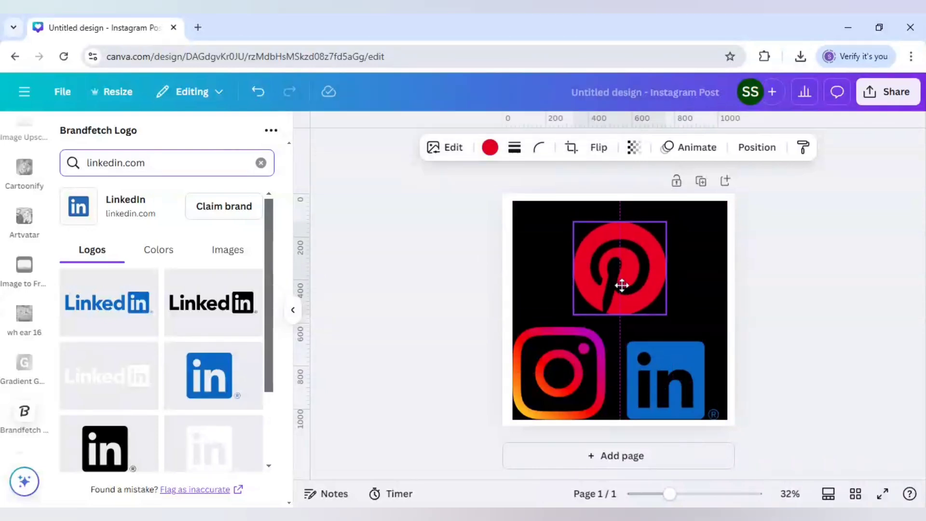
click(782, 301)
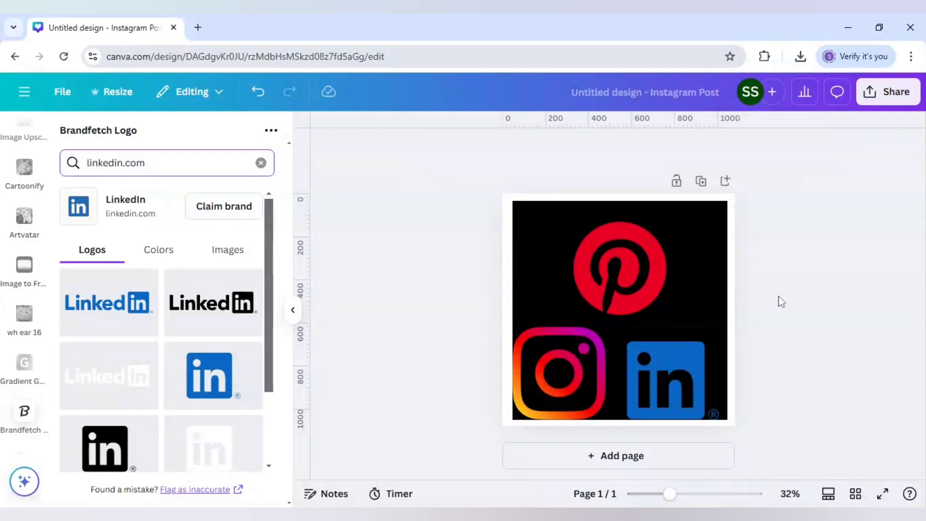
Step: Nudge the Instagram and LinkedIn logos so they sit evenly aligned under Pinterest
click(558, 372)
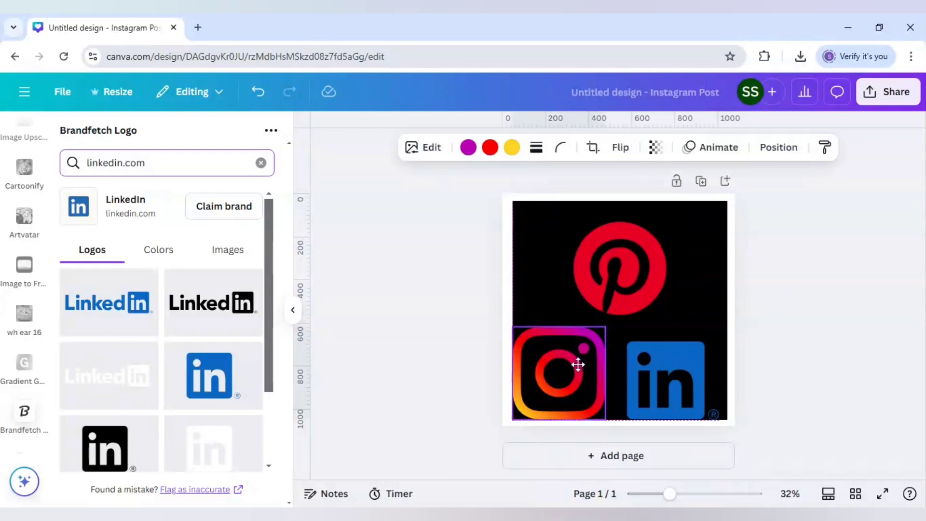
click(559, 373)
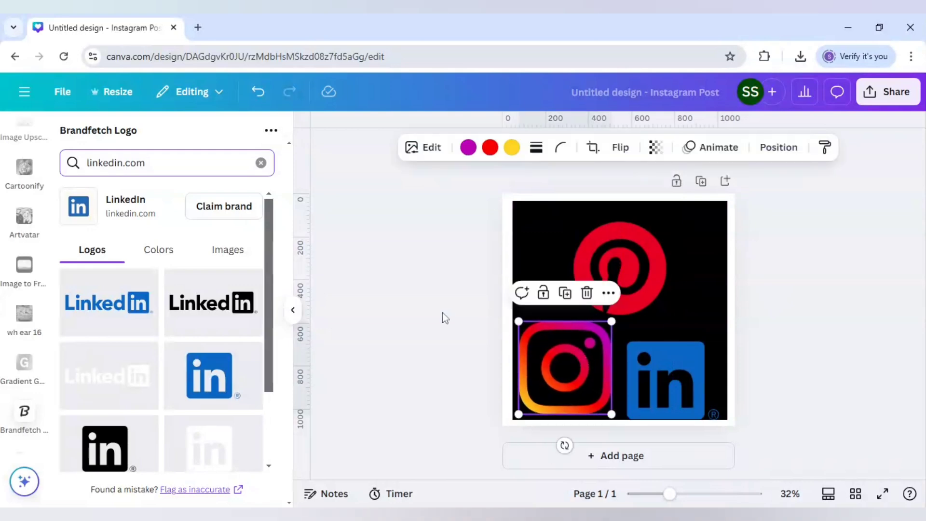
click(679, 360)
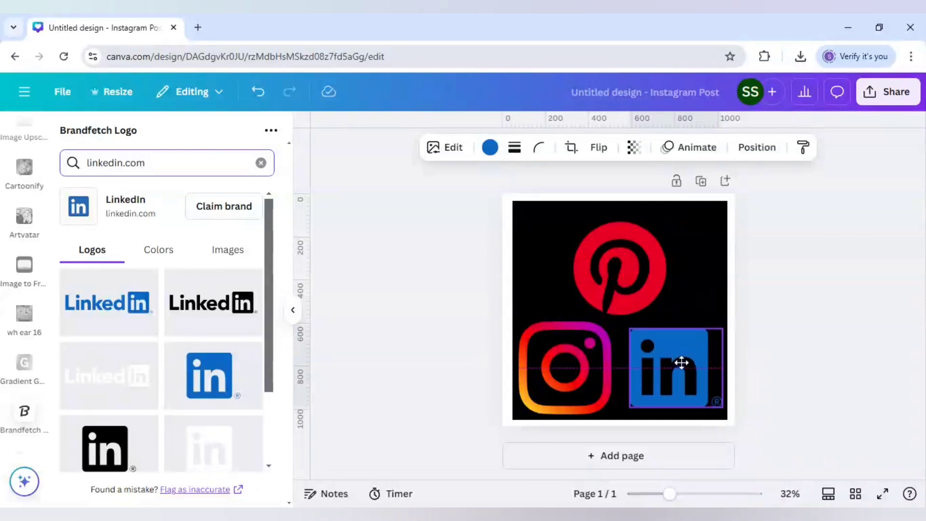
click(811, 320)
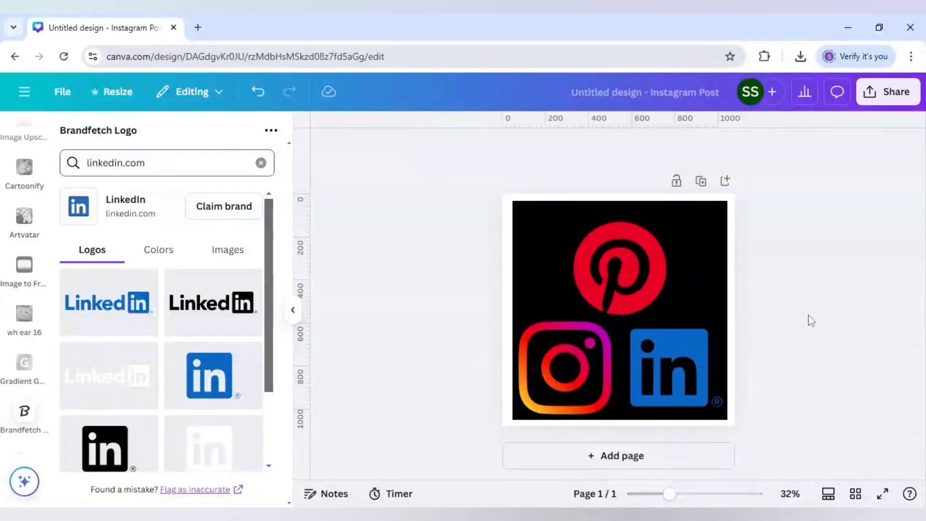
mouse_move(752, 291)
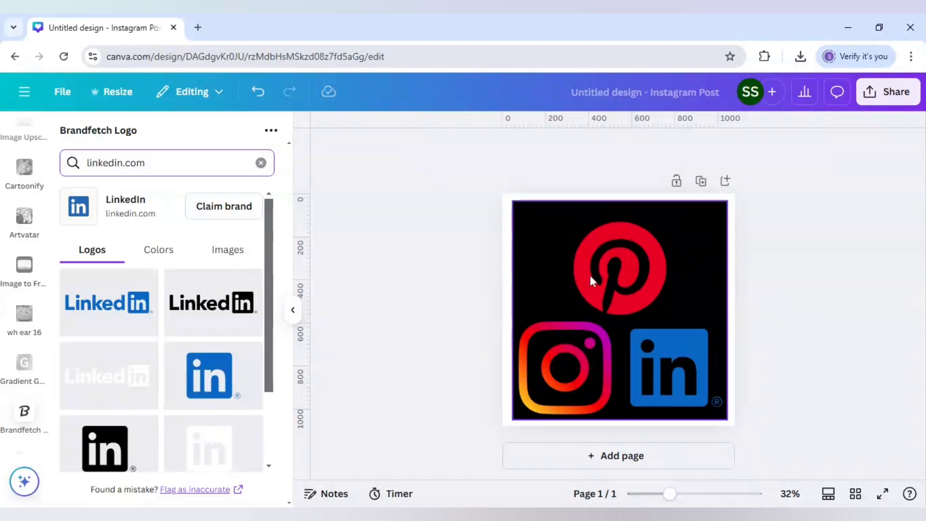
Step: Recolour the Pinterest, Instagram and LinkedIn logos white from Document colours, then deselect
click(620, 270)
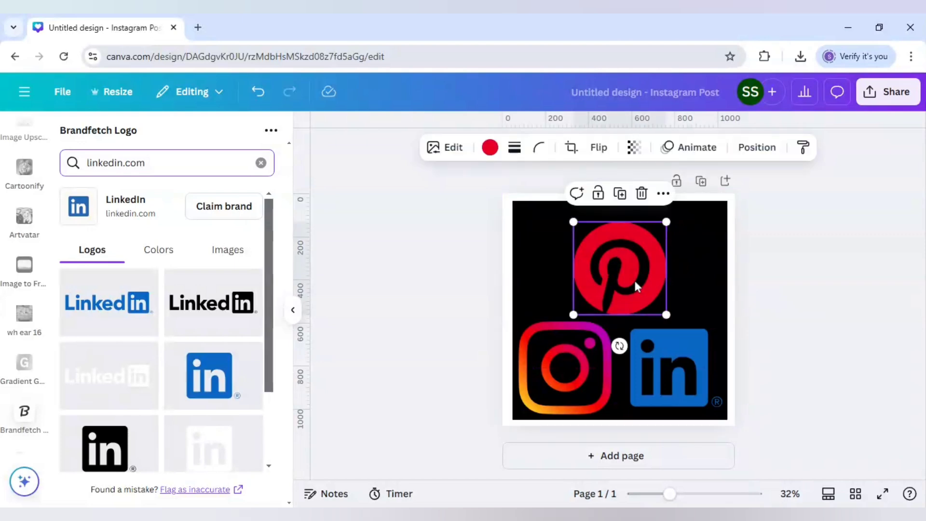
click(489, 146)
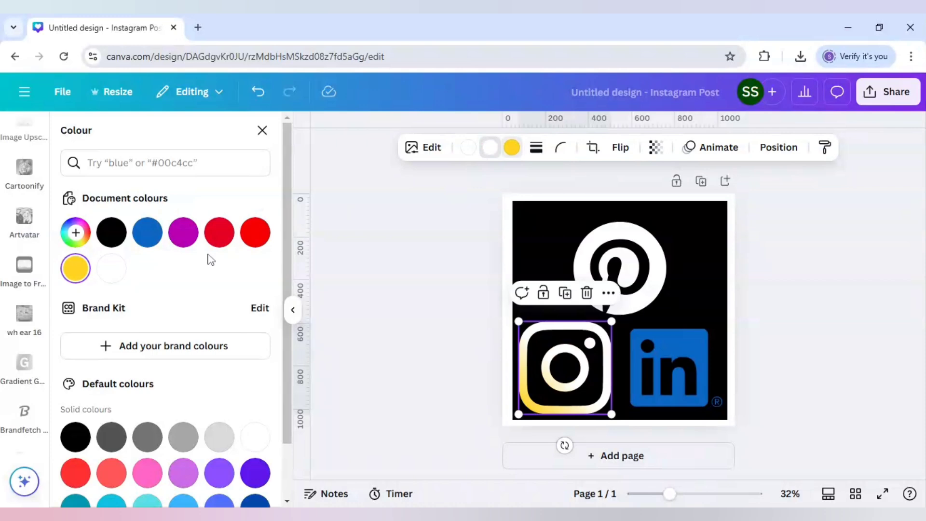
click(668, 366)
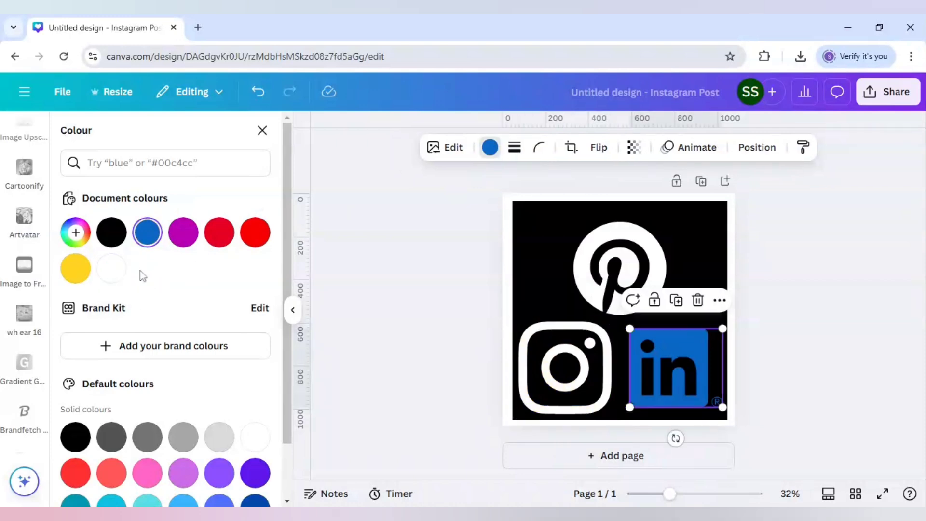
click(24, 413)
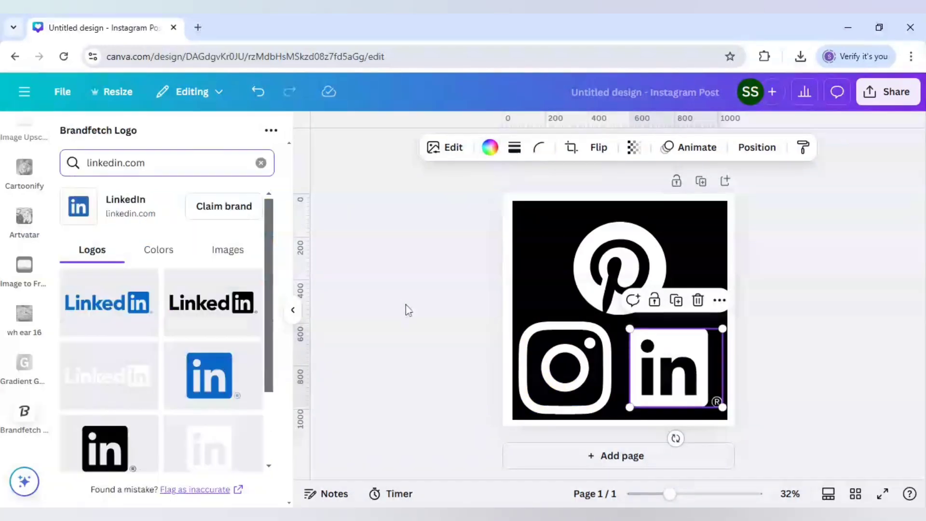
click(407, 309)
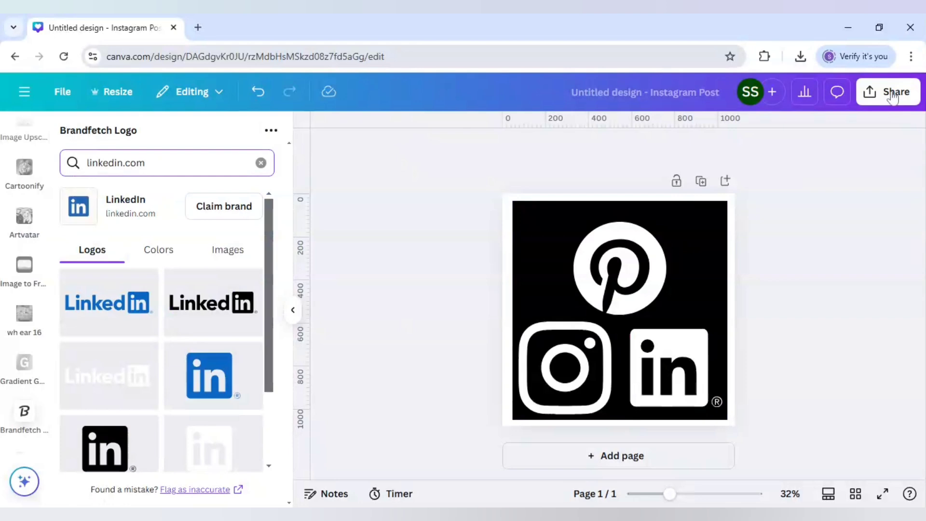
Step: Review the PNG download options under Share, noting transparent background is Pro-only
click(888, 92)
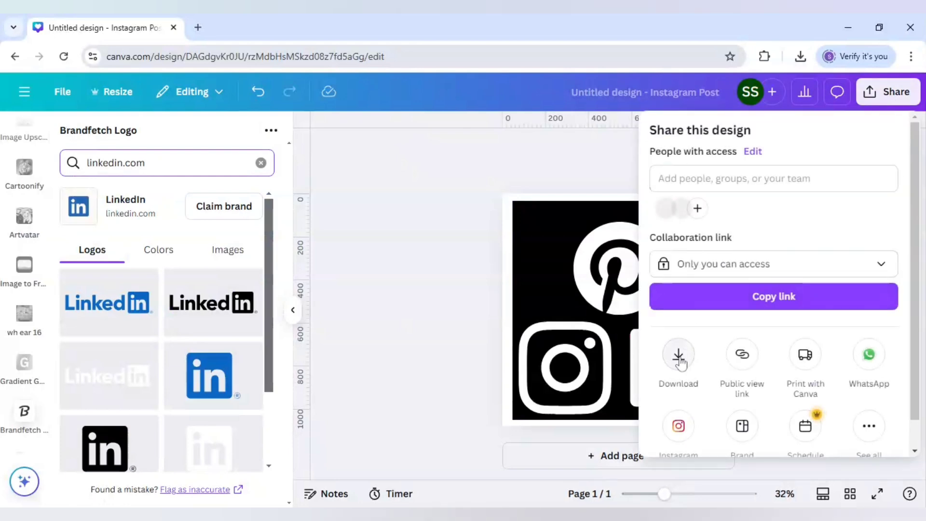
click(678, 354)
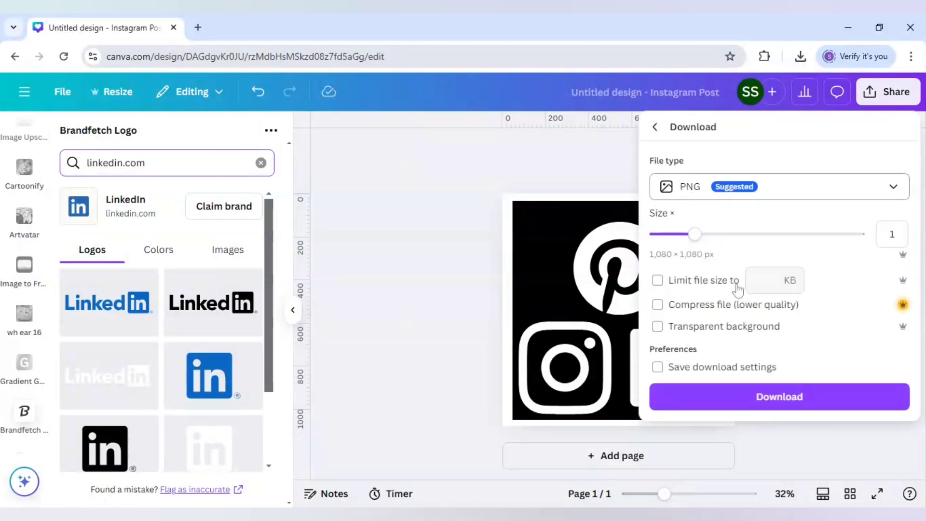
click(778, 397)
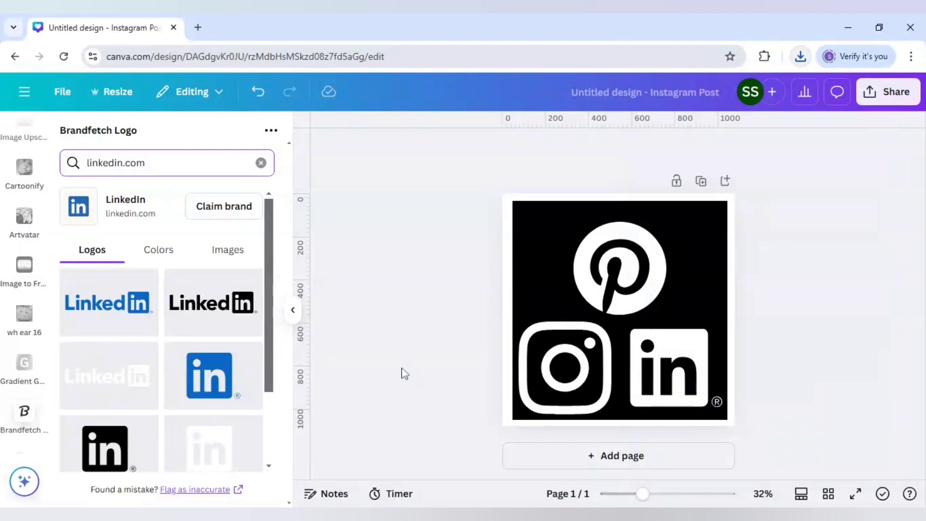
click(617, 455)
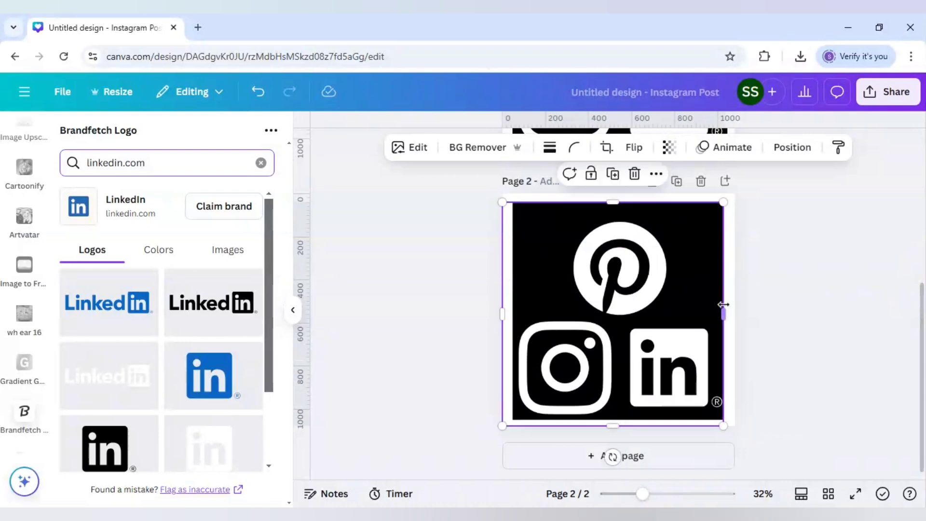
mouse_move(502, 314)
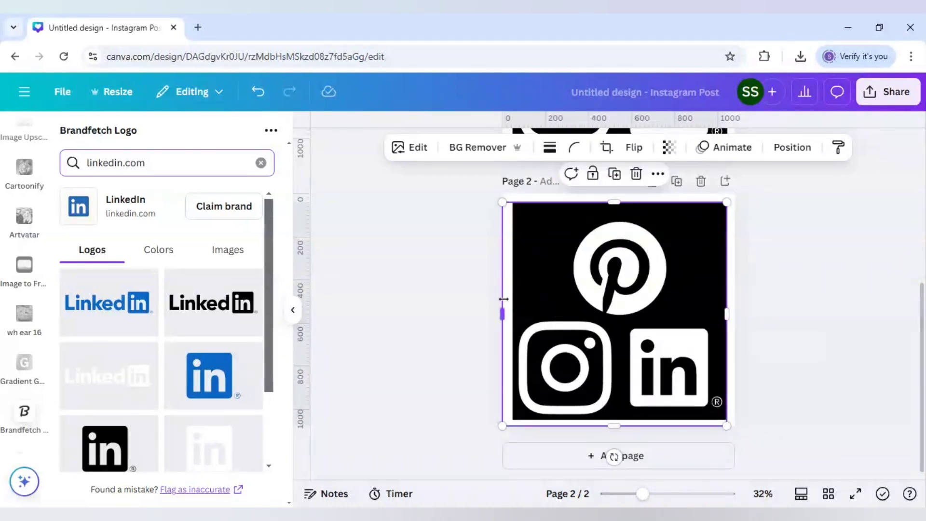
Step: Deselect the duplicated logo image on Page 2 and scroll down to it
click(421, 236)
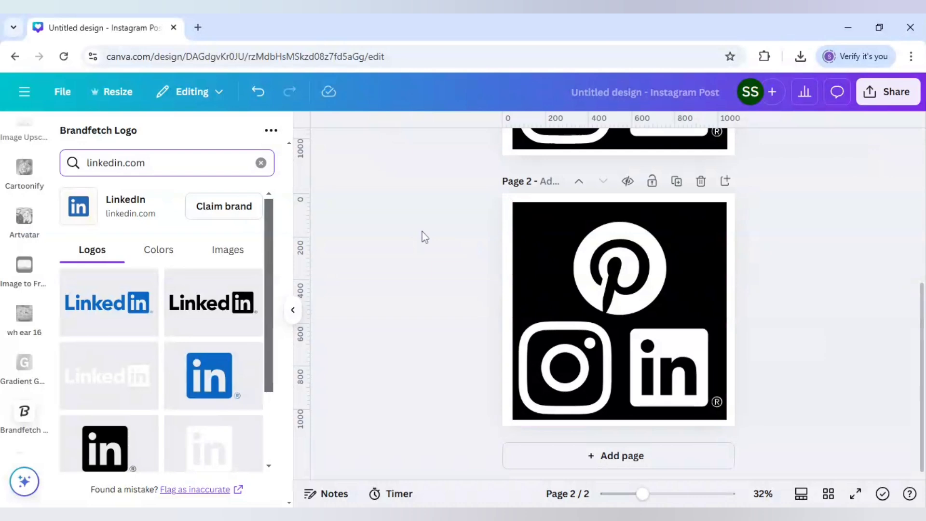
mouse_move(46, 298)
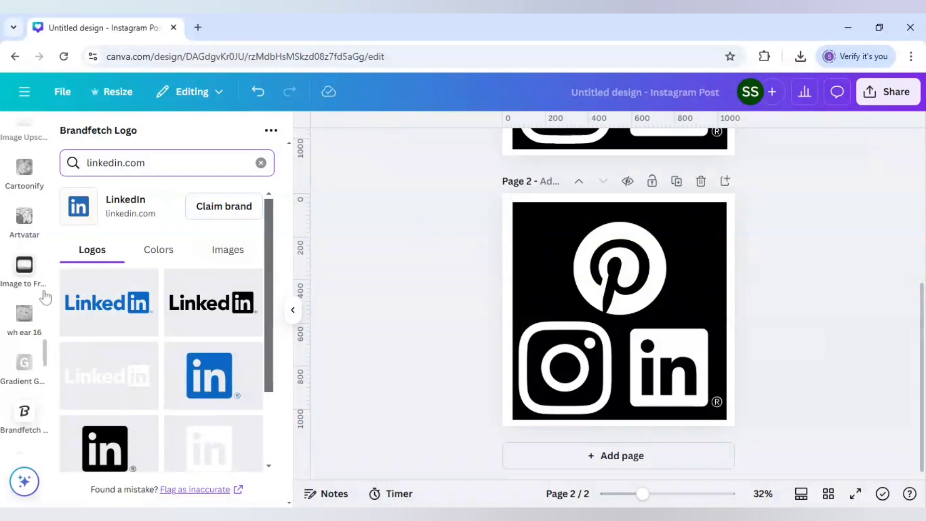
scroll(down, 3)
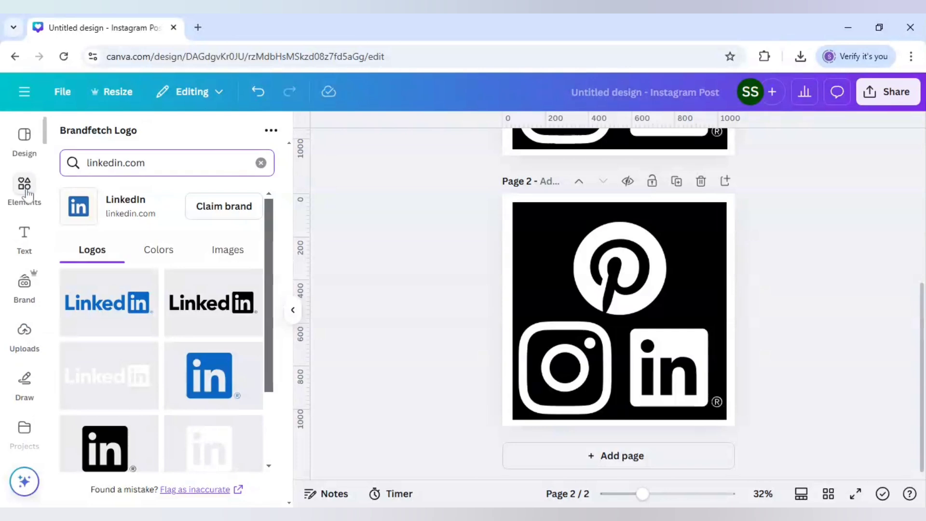
Step: Search Elements for 'silver' and add the silver gradient graphic over the Page 2 logos
click(24, 186)
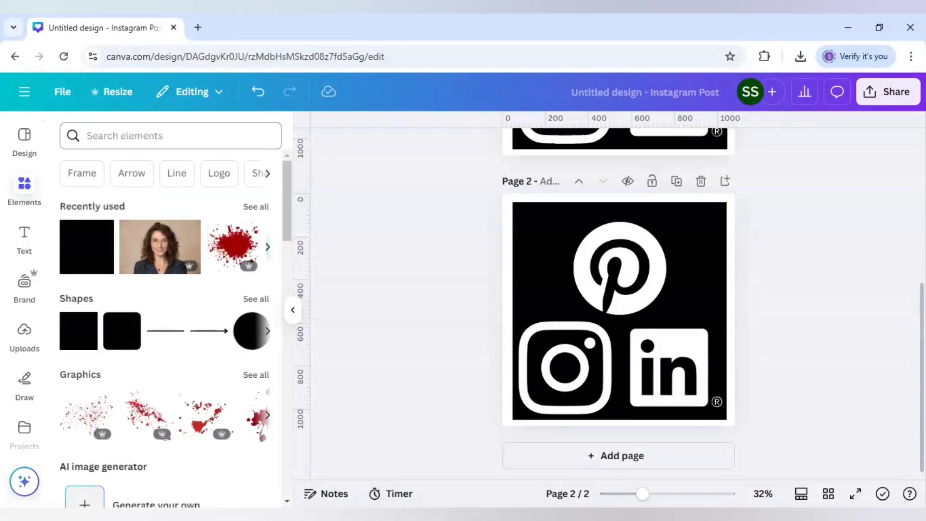
text(silver)
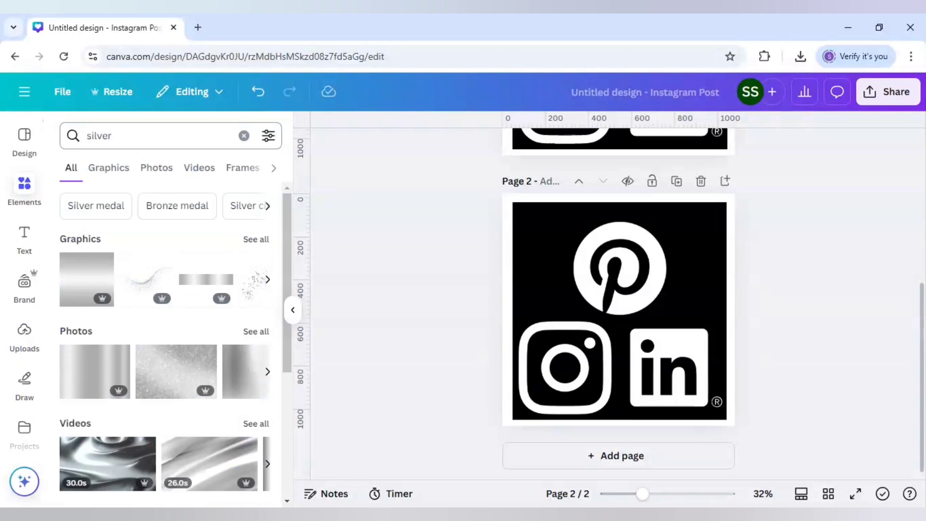
mouse_move(96, 207)
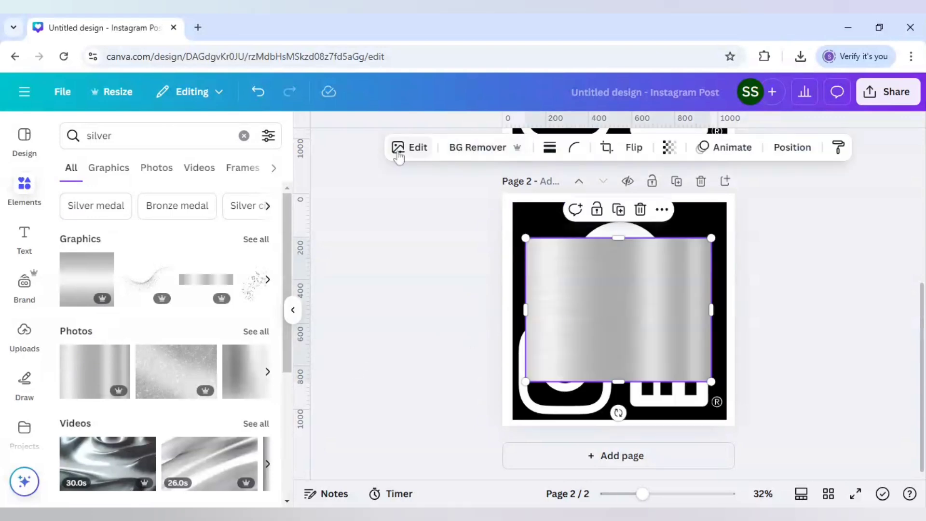
click(410, 146)
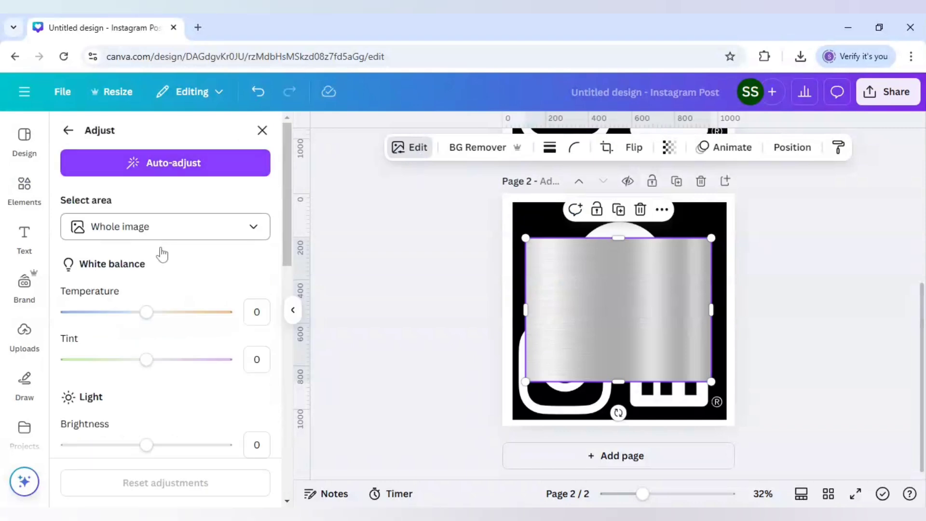
Step: Raise the silver graphic's Brightness to 10 and Highlights to 10 in Adjust
scroll(down, 3)
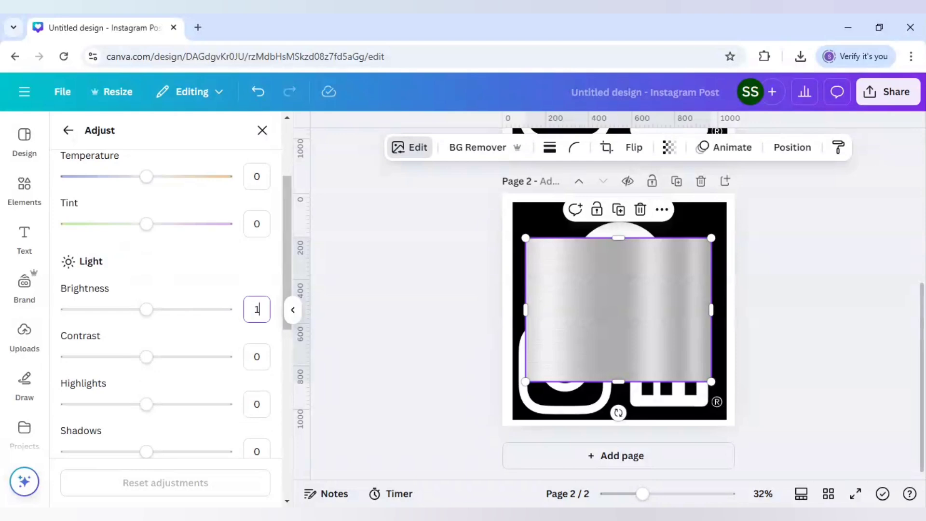
text(10)
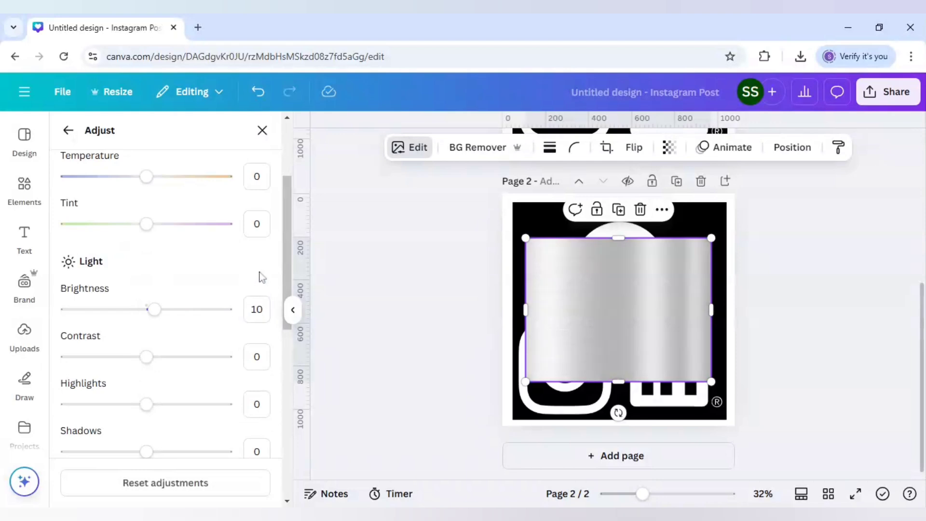
scroll(down, 3)
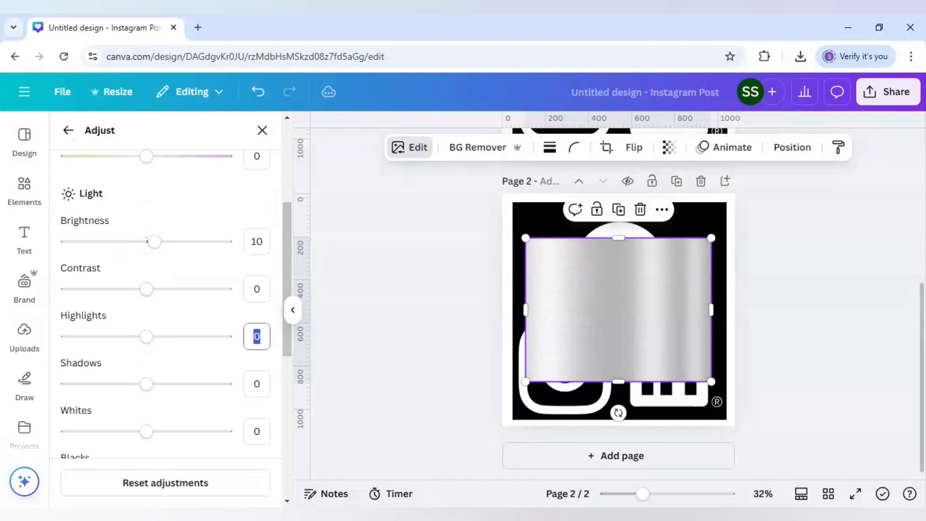
text(10)
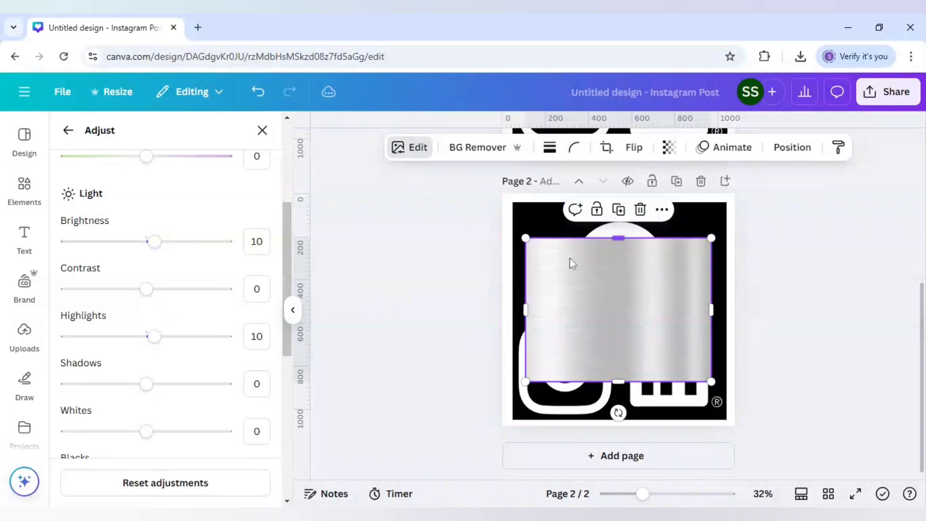
Step: Send the silver graphic backward behind the logo image and select the black logo image
right_click(571, 262)
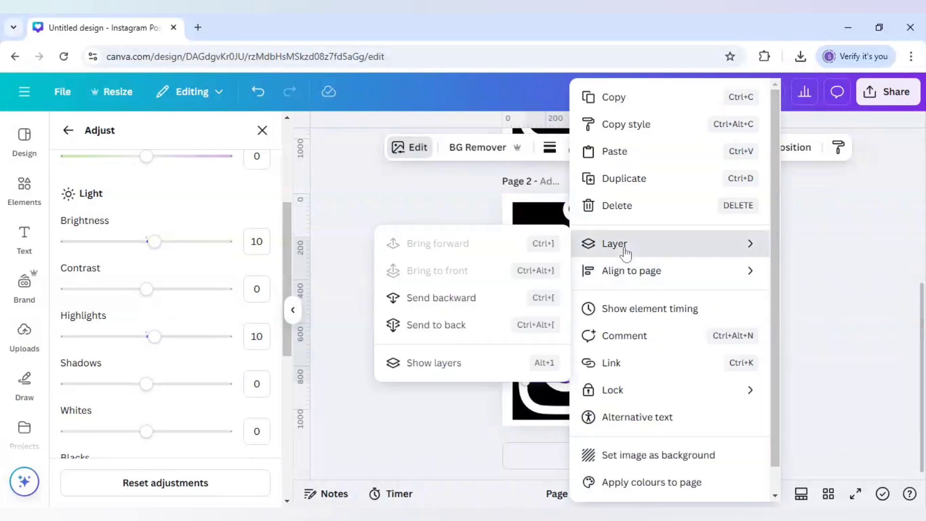
mouse_move(612, 260)
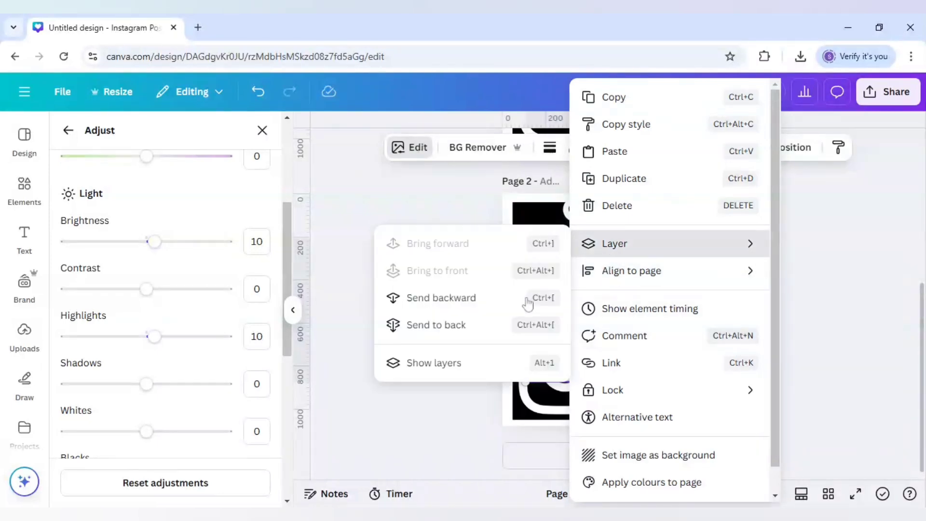
mouse_move(464, 330)
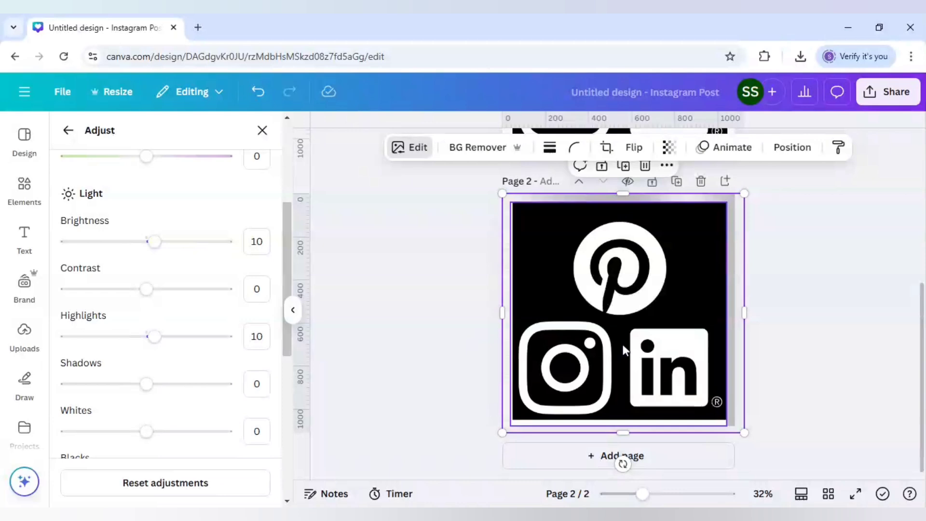
click(165, 482)
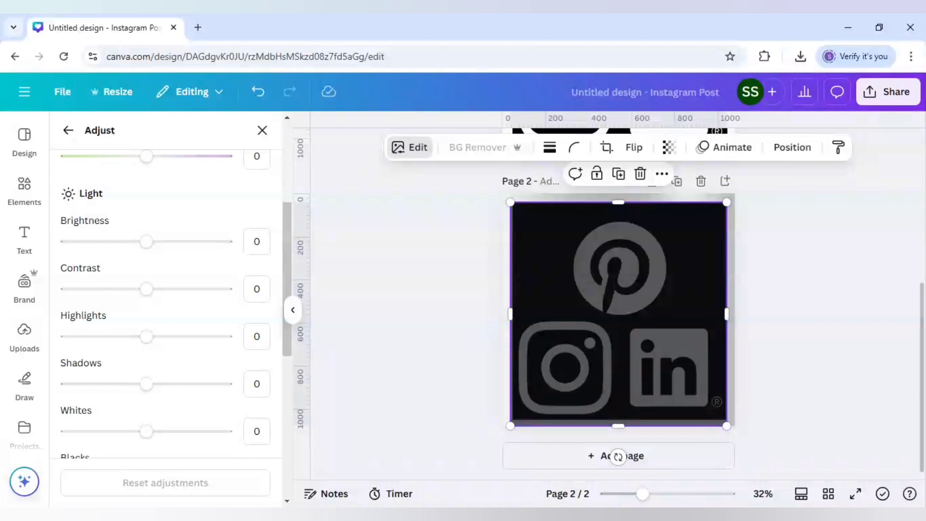
Step: Remove the white icon fill so silver shows through, then deselect the image
click(477, 146)
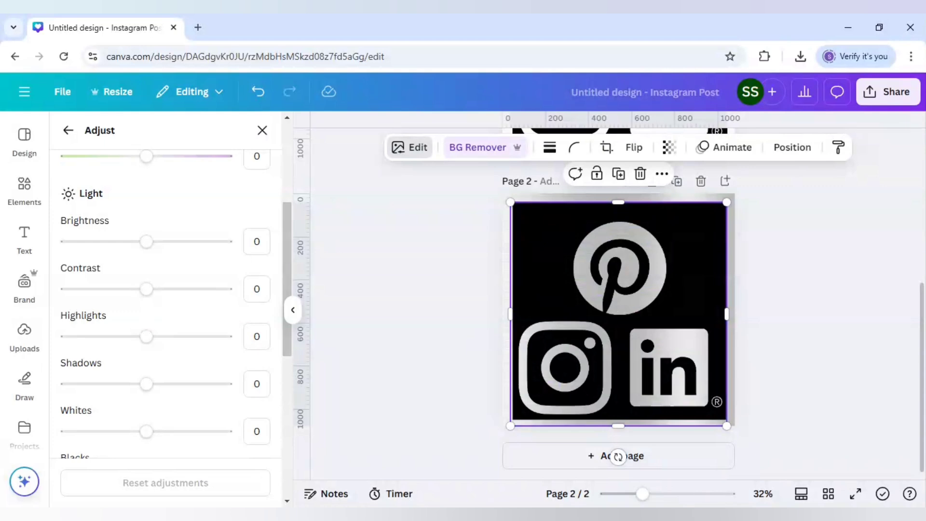
mouse_move(780, 301)
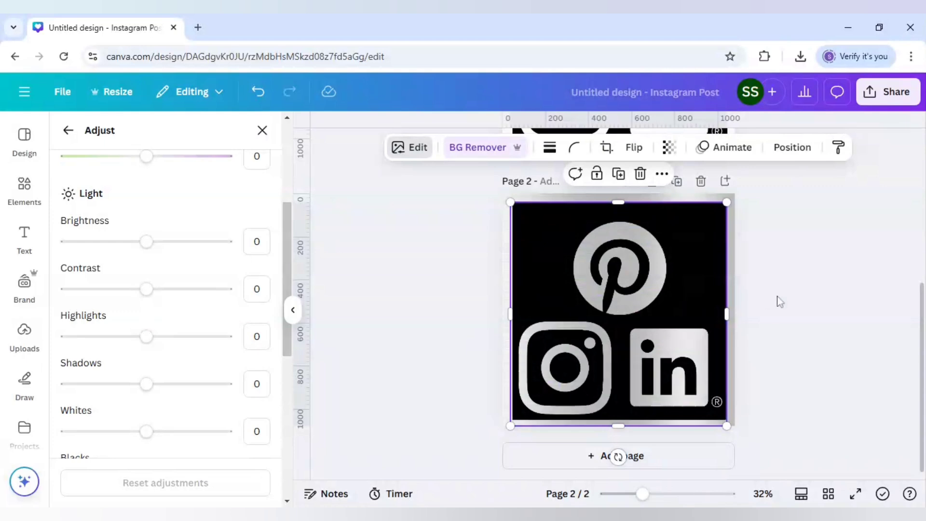
mouse_move(441, 250)
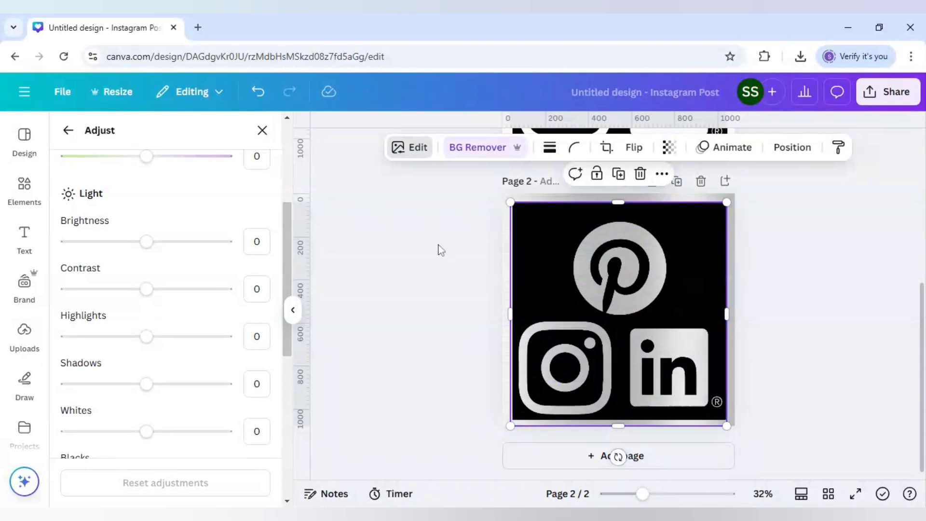
click(24, 189)
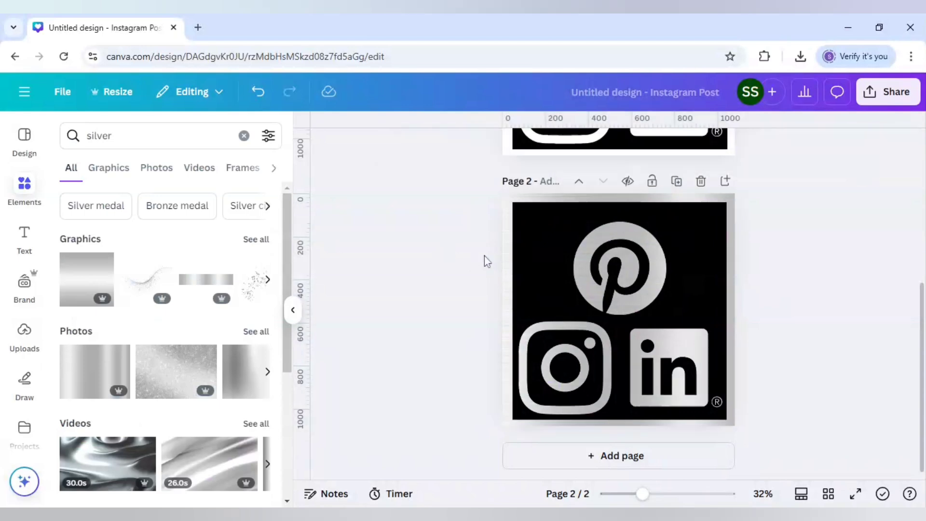
Step: Cover the silver edges of the page with a tall box coloured black
click(623, 313)
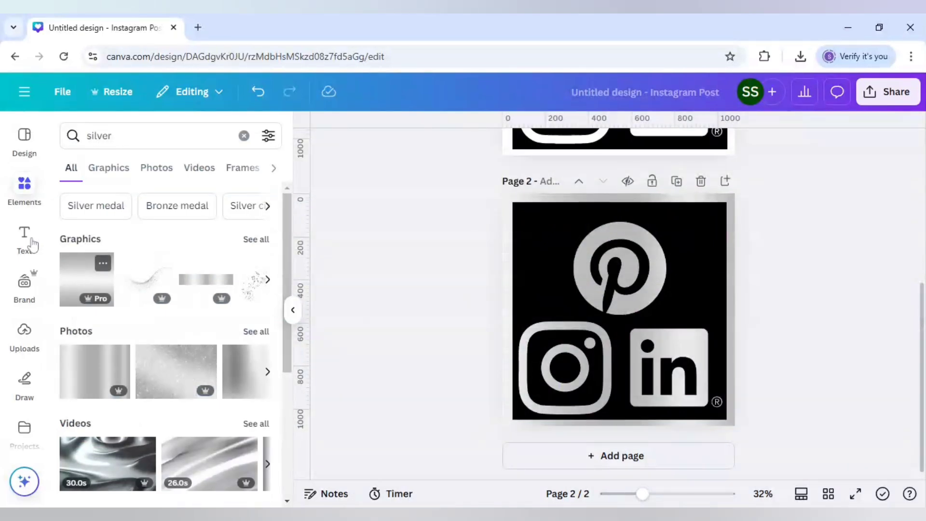
click(244, 136)
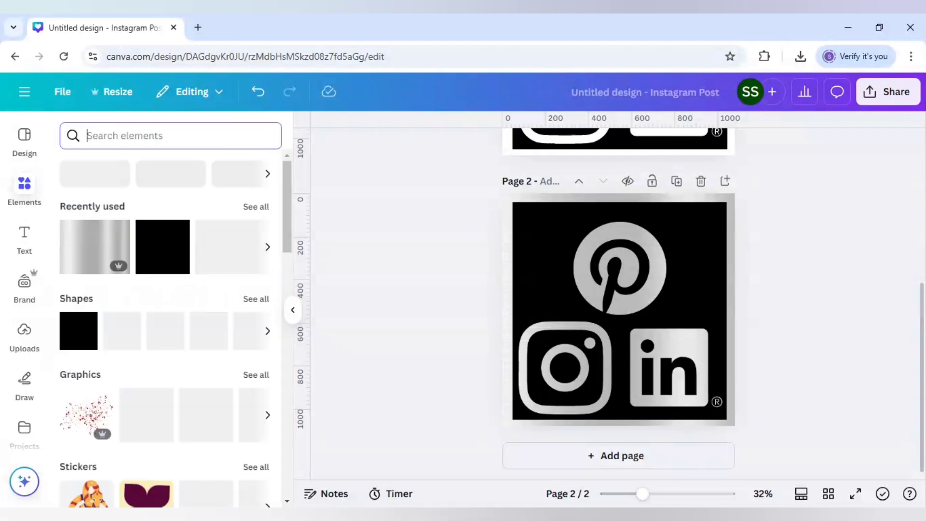
click(617, 310)
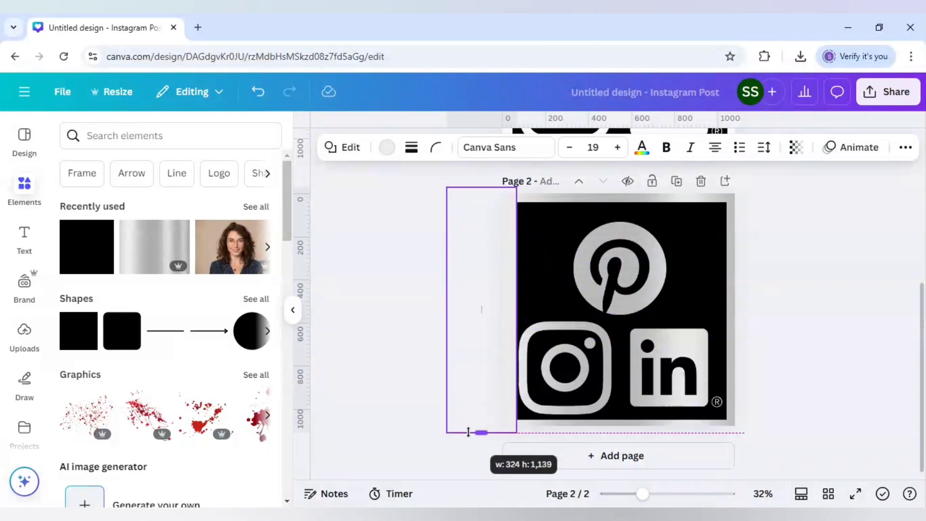
click(387, 146)
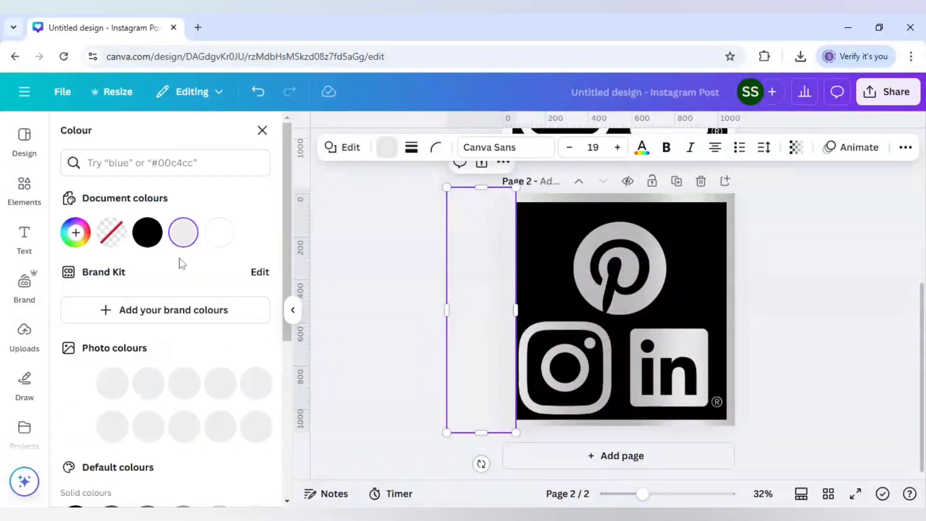
click(147, 232)
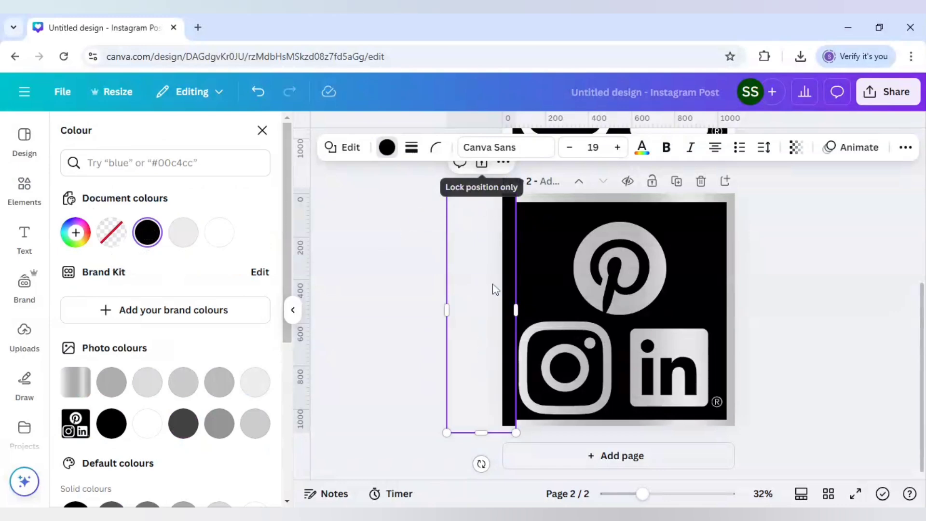
scroll(down, 3)
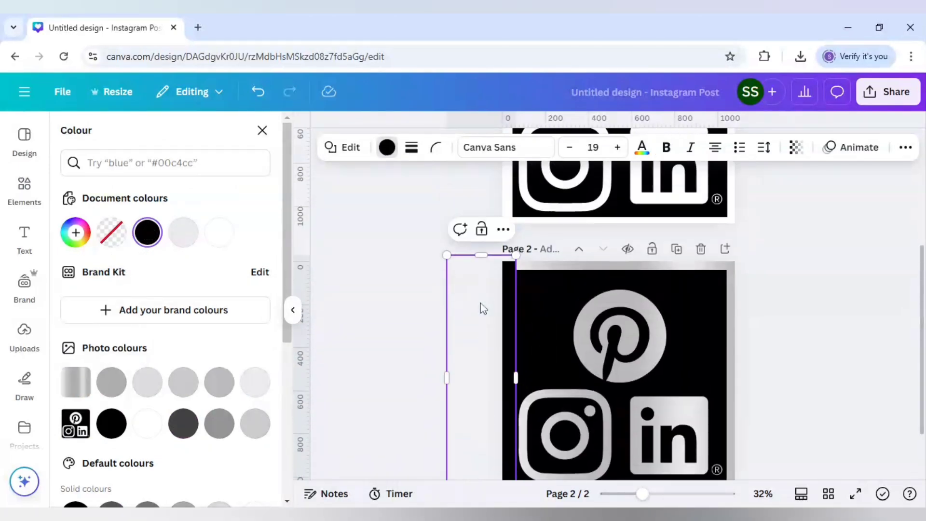
click(24, 189)
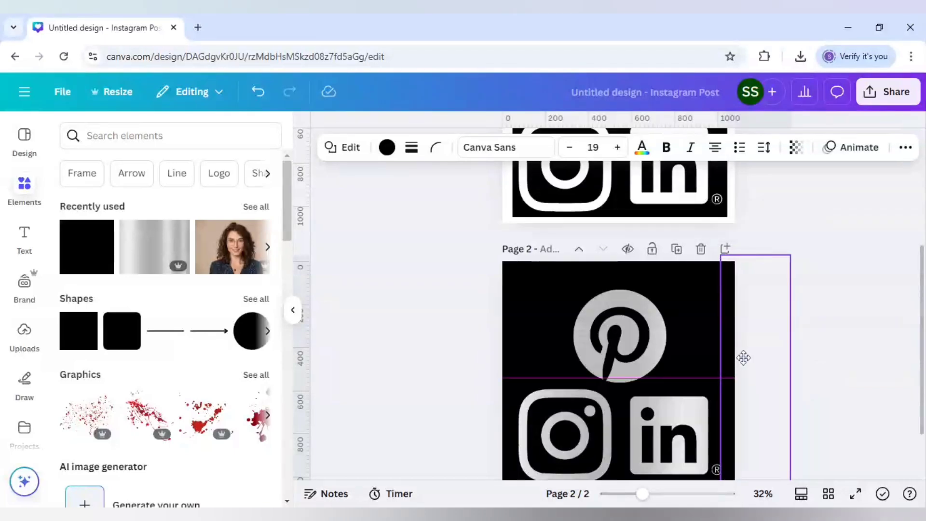
Step: Delete the extra empty box beside the page and clear the selection
click(756, 354)
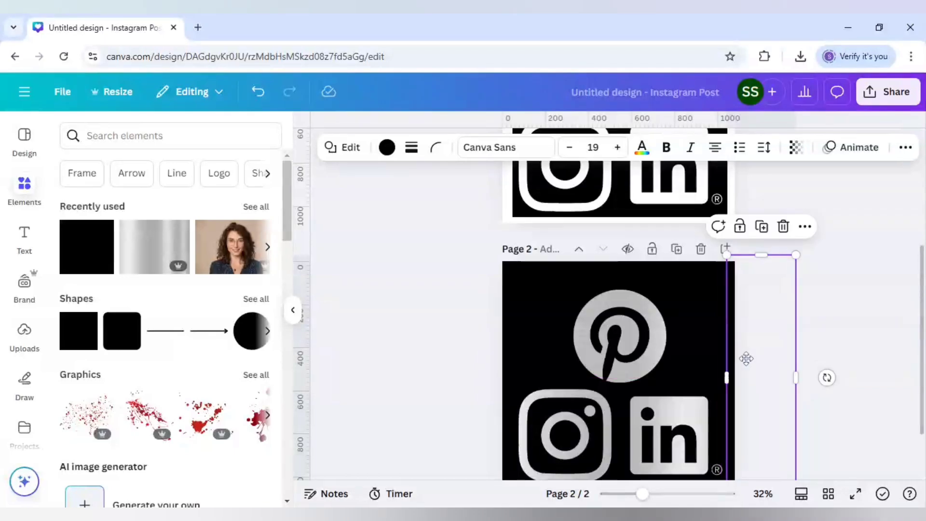
mouse_move(849, 301)
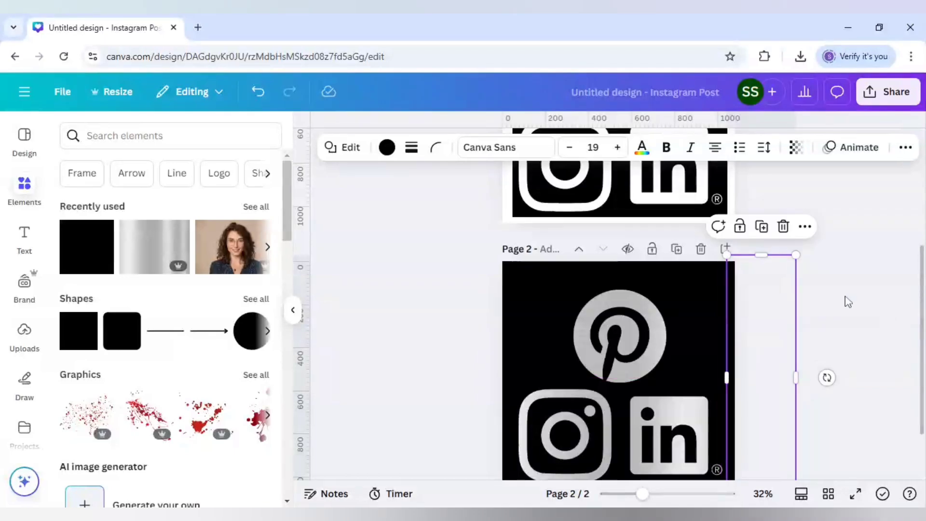
mouse_move(734, 347)
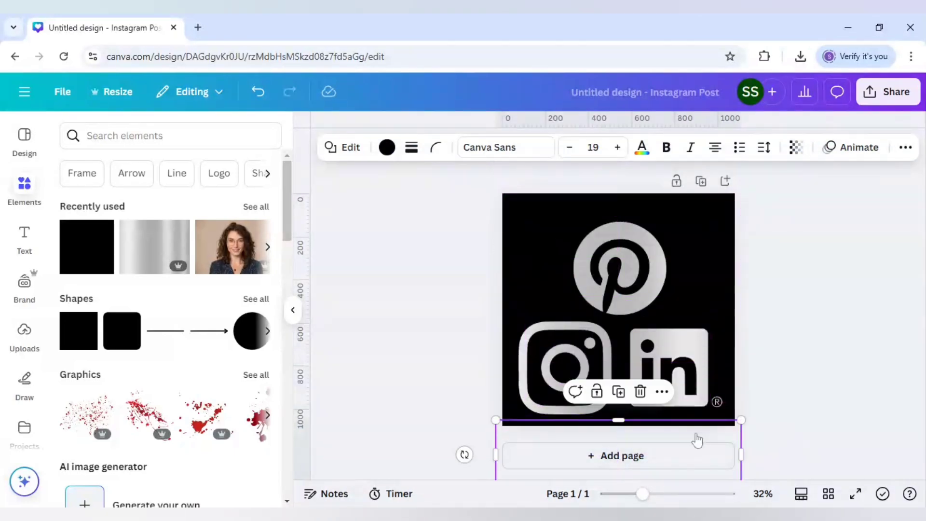
mouse_move(683, 431)
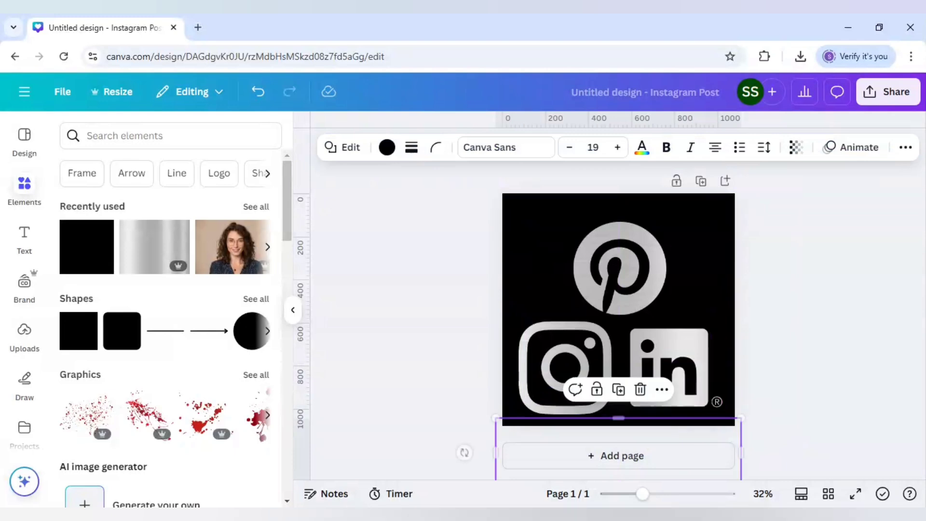
click(787, 369)
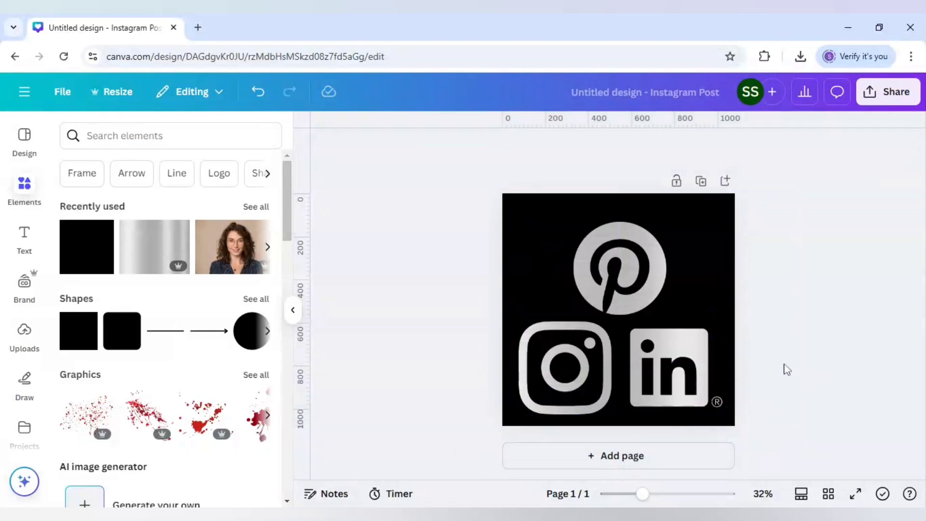
mouse_move(888, 92)
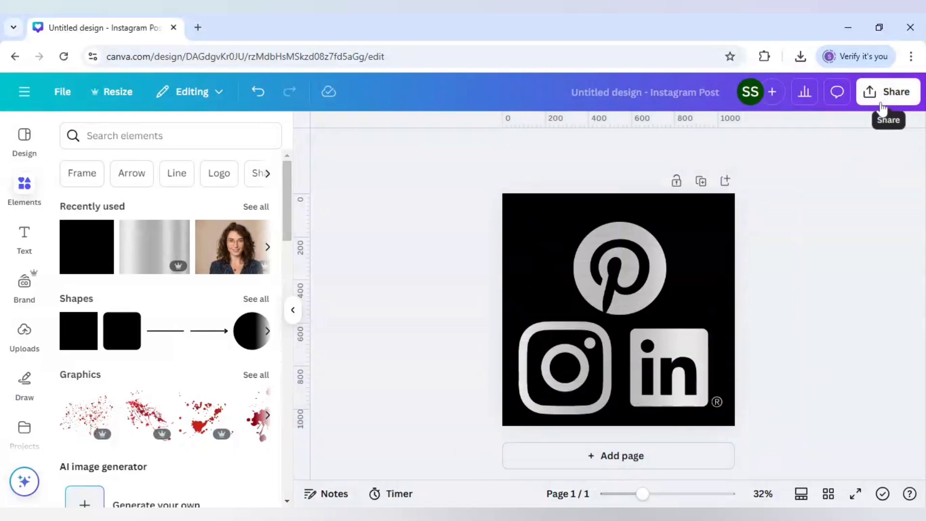
Step: Download the silver logo design as a PNG via Share > Download
click(888, 92)
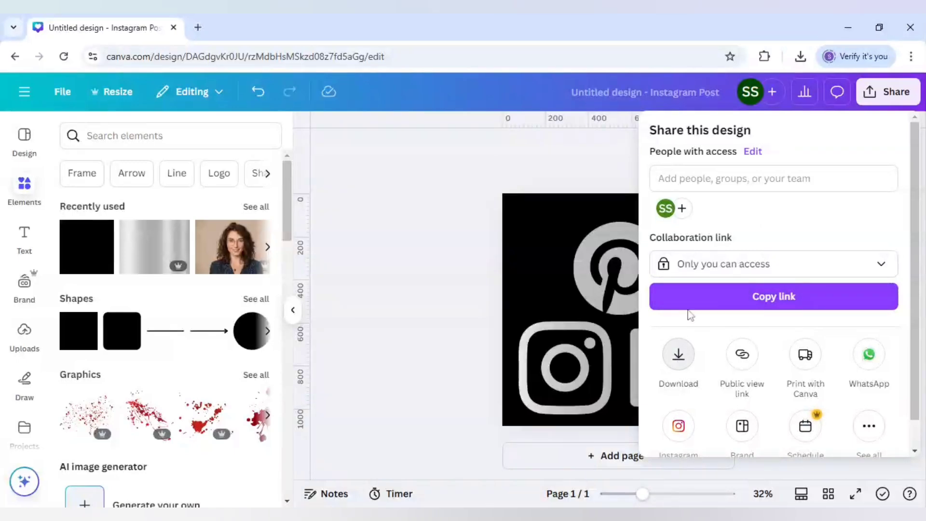
click(679, 354)
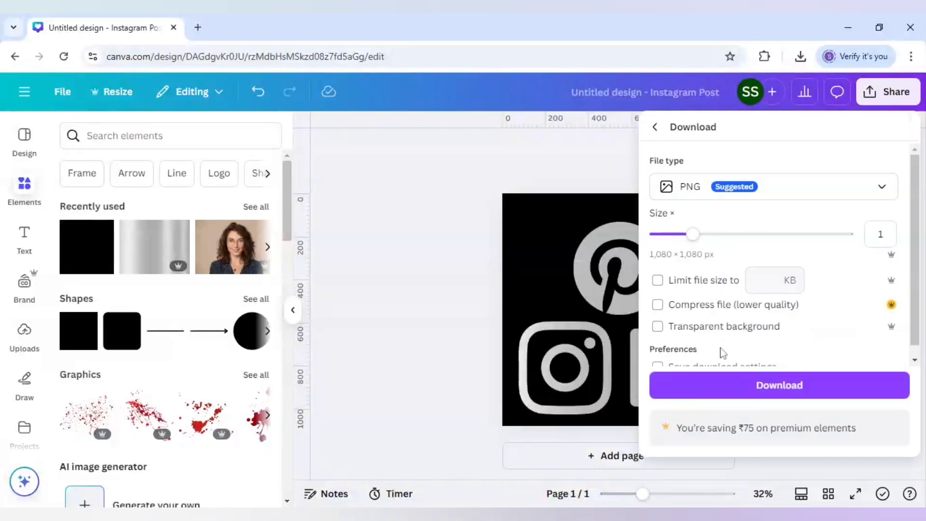
click(778, 385)
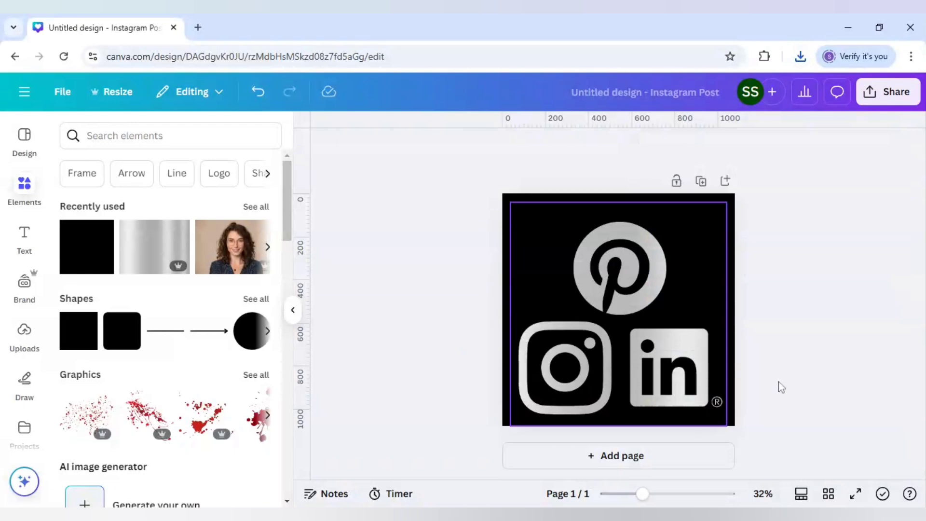
mouse_move(549, 230)
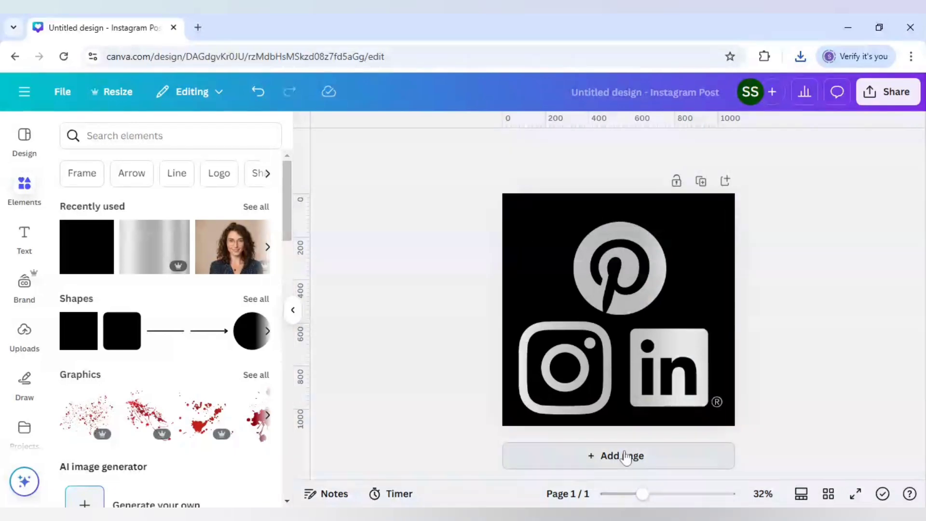
Step: Add a page with the uploaded PNG and strip its black background with BG Remover
click(618, 456)
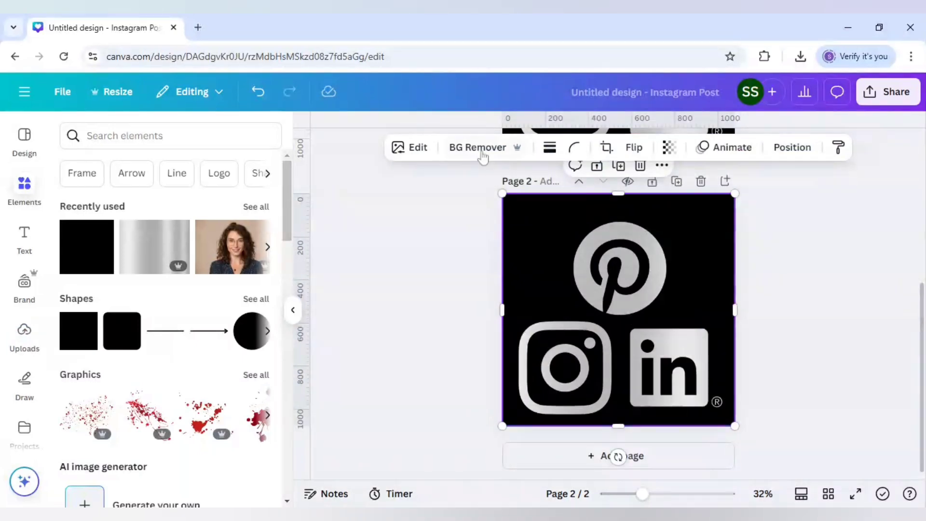
click(476, 146)
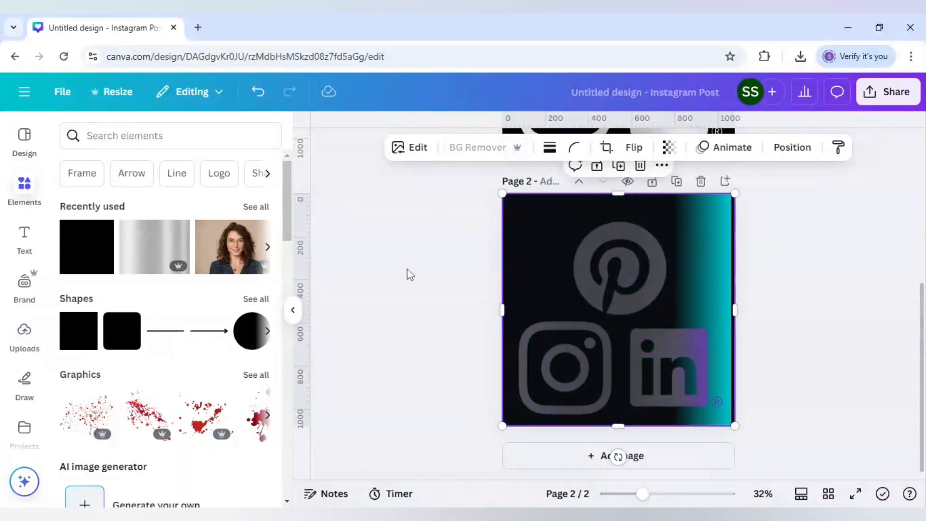
click(632, 146)
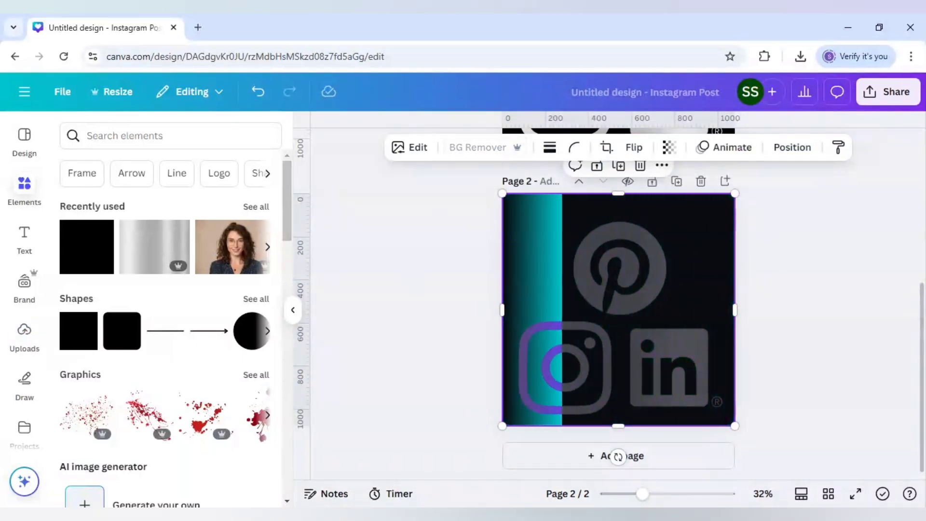
click(478, 147)
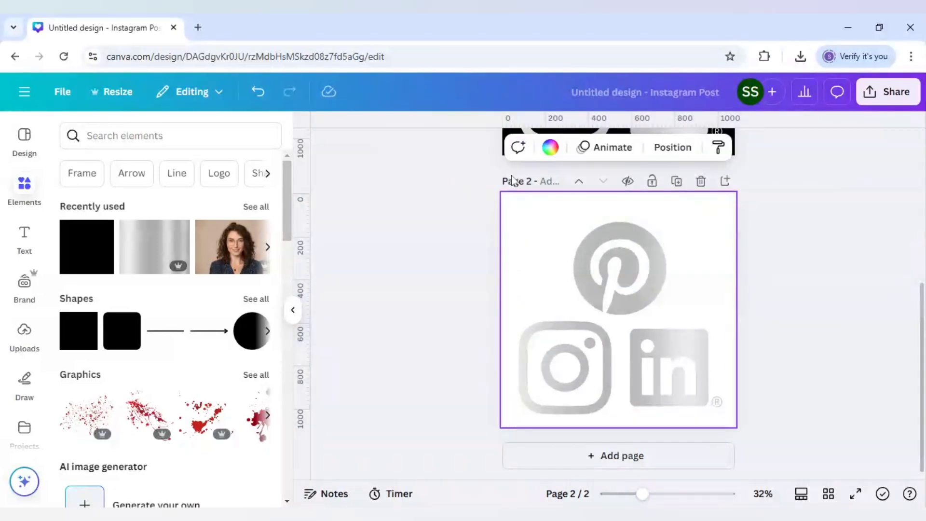
Step: Set the page background to dark blue after trying purple
click(549, 147)
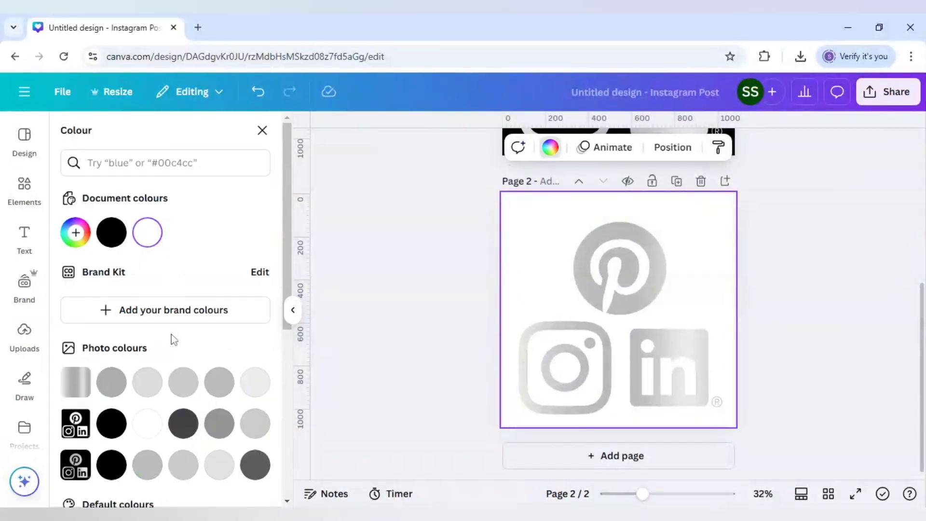
click(255, 389)
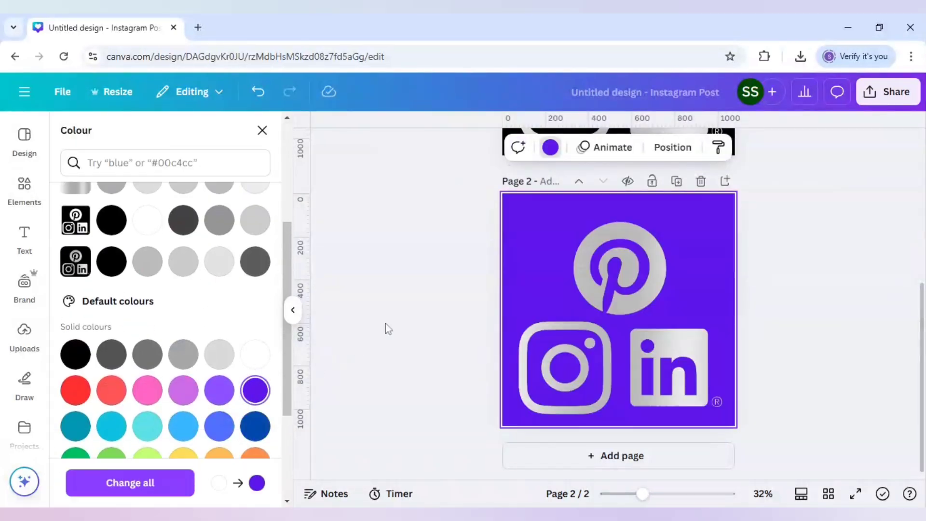
click(255, 359)
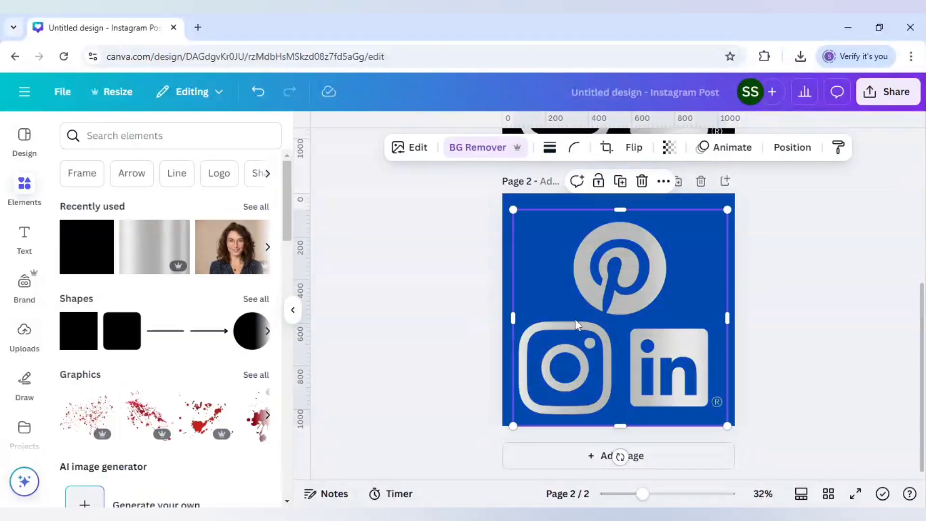
mouse_move(784, 311)
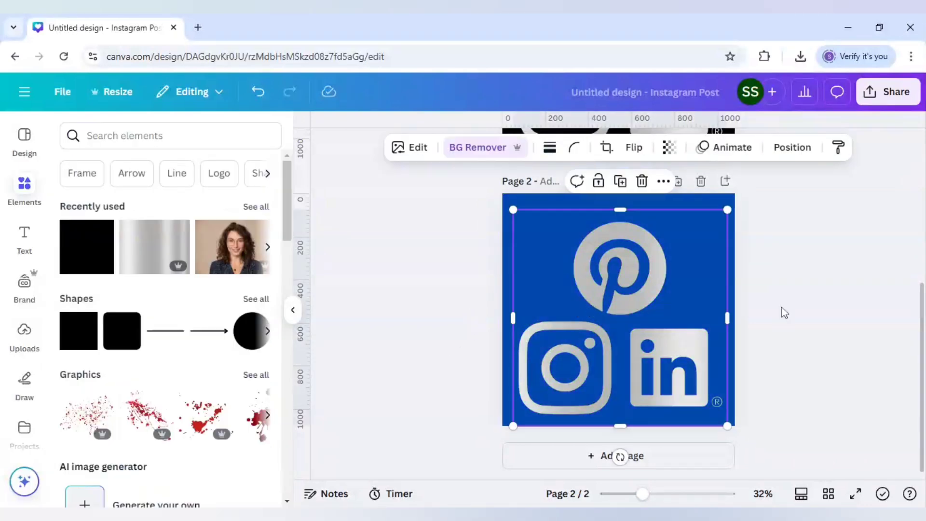
mouse_move(752, 207)
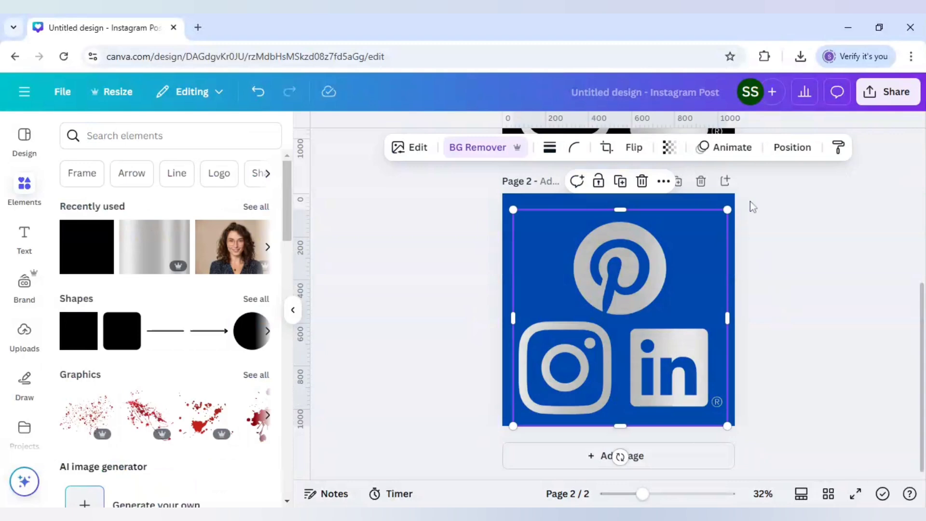
mouse_move(417, 146)
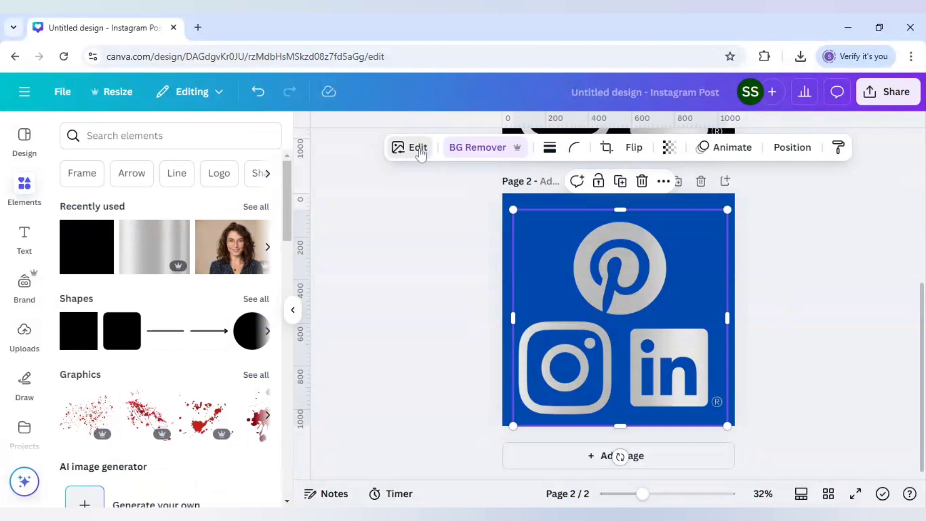
Step: Apply a Drop shadow effect to the silver logo image and close the panel
click(410, 147)
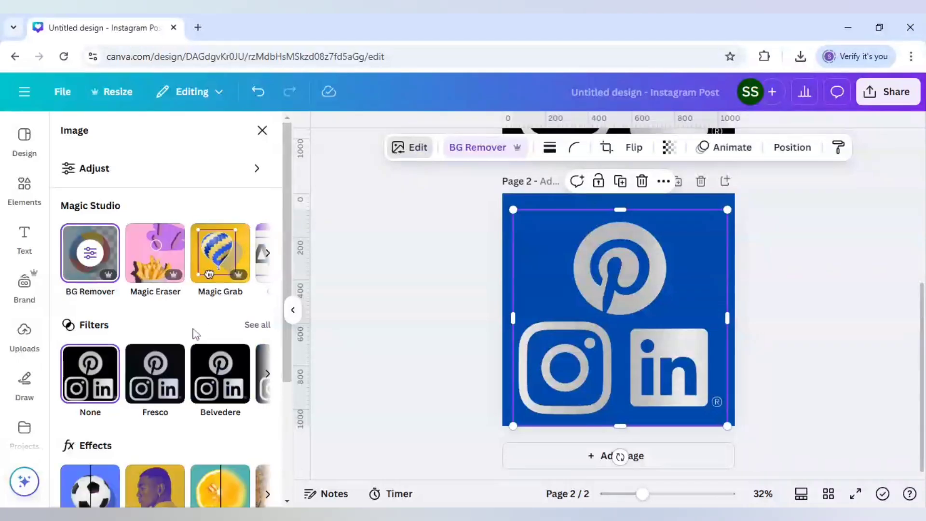
scroll(down, 3)
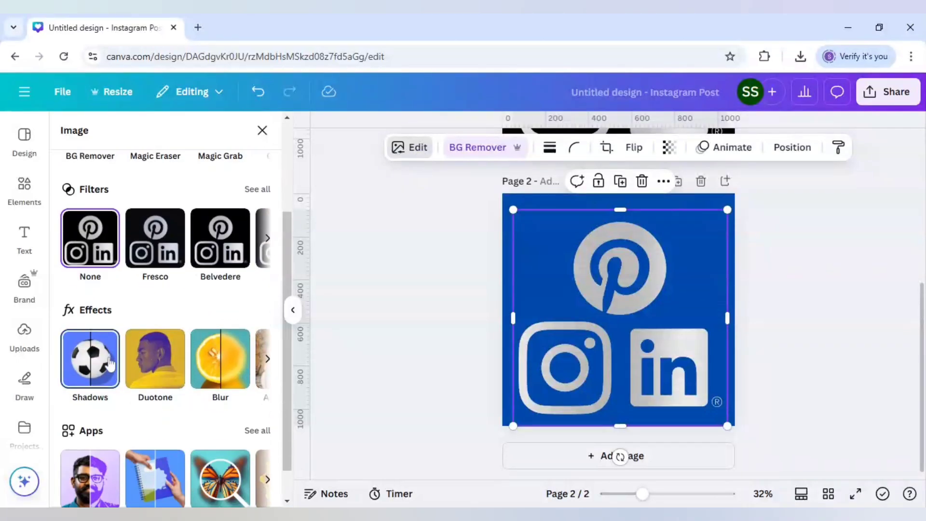
click(89, 359)
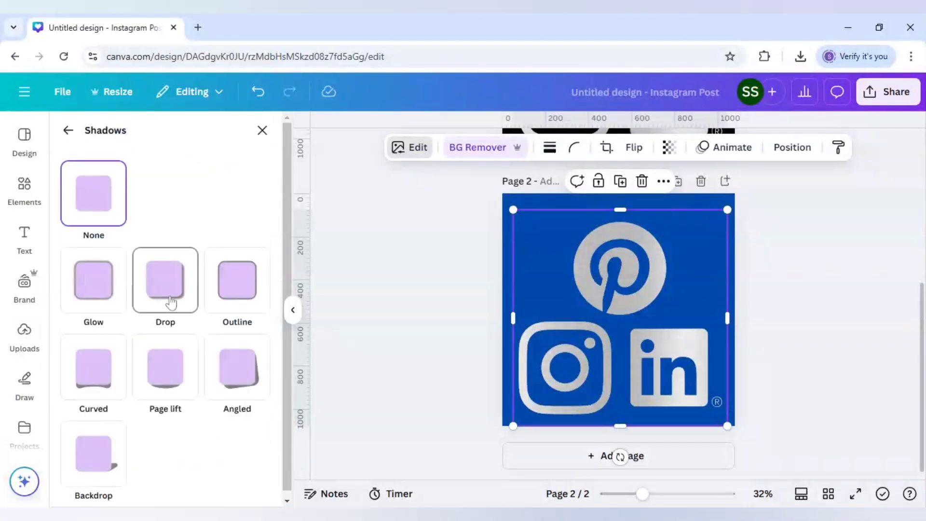
click(165, 280)
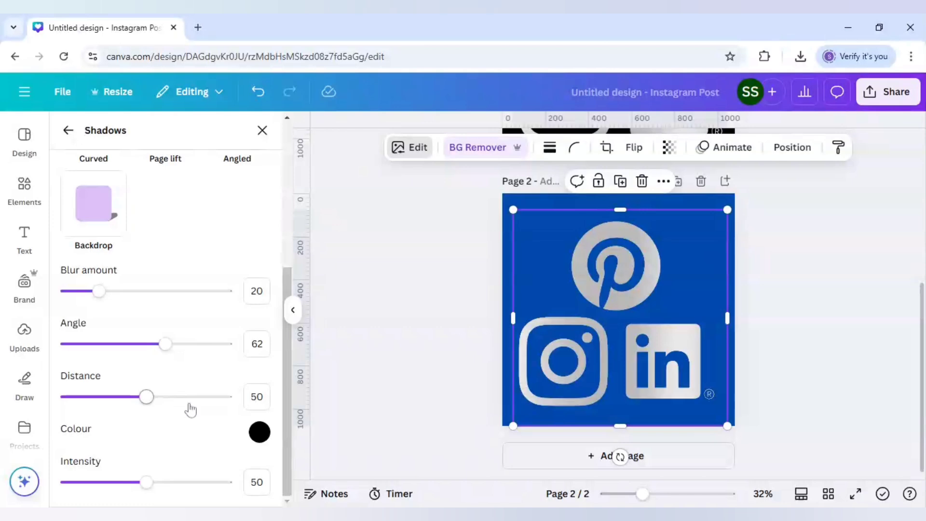
mouse_move(376, 372)
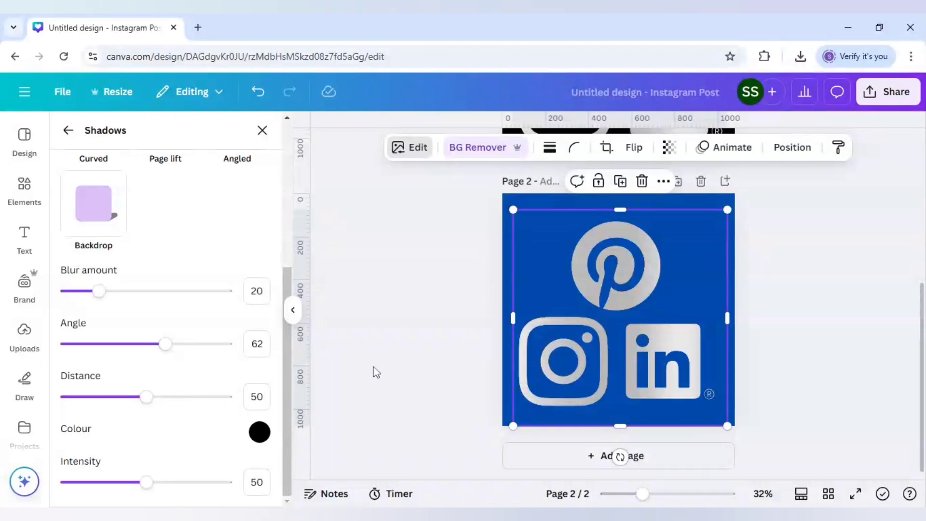
click(24, 189)
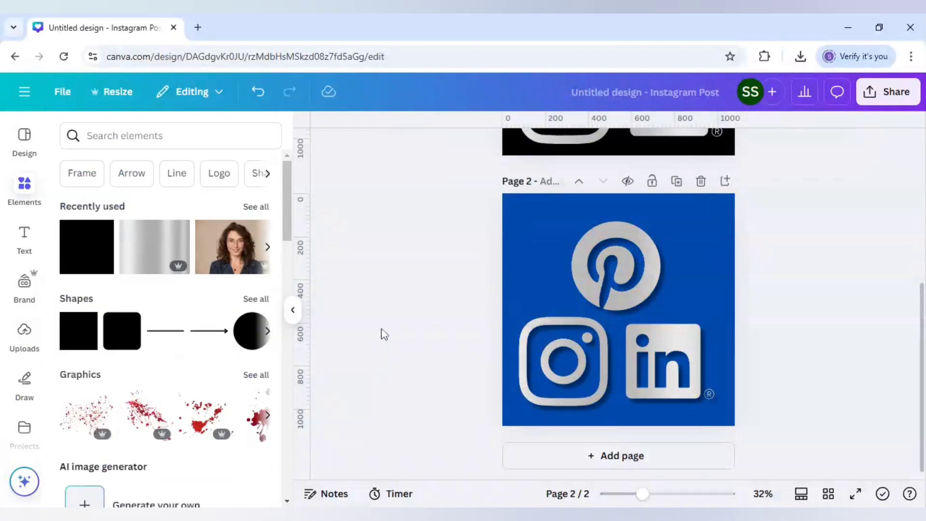